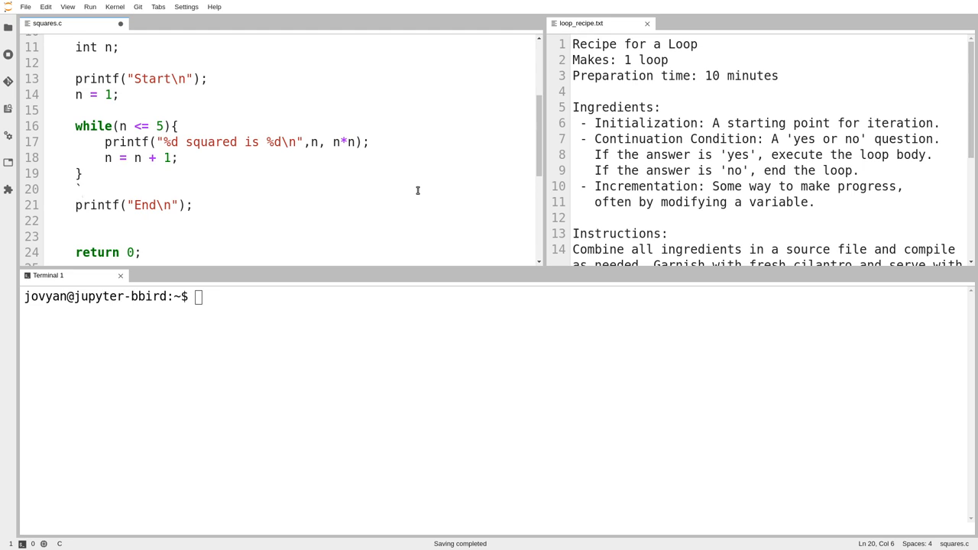
mouse_move(143, 111)
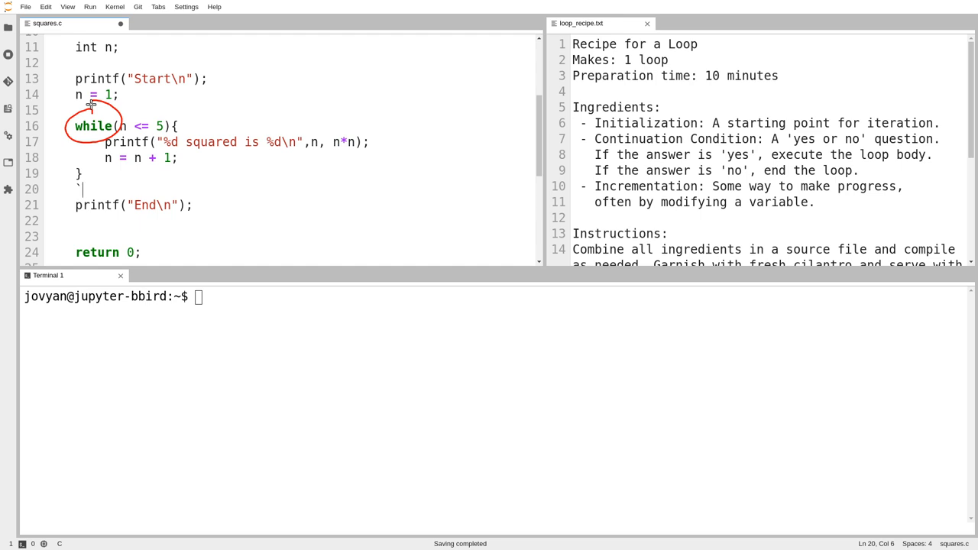
mouse_move(285, 97)
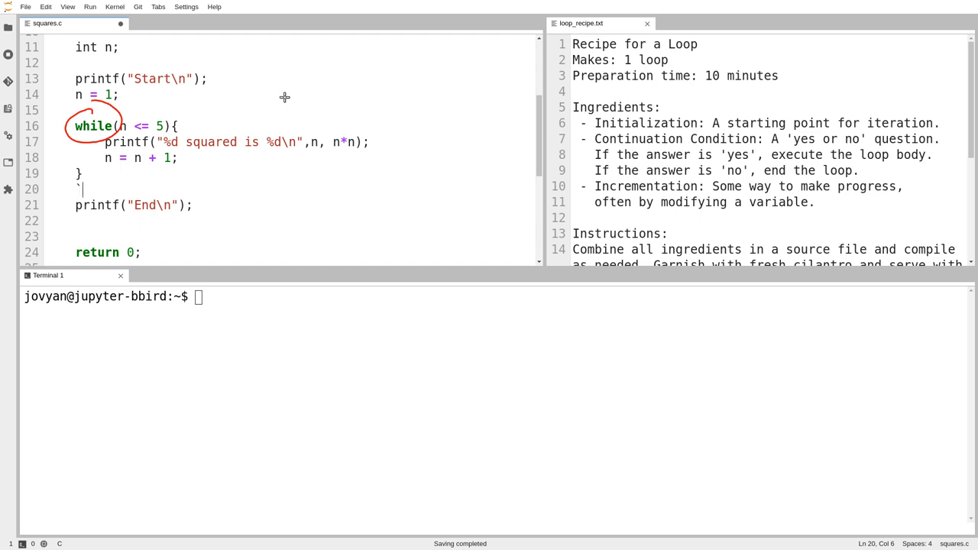
Delete the printf and n = n + 1 lines from the while loop body in squares.c.
drag(289, 88, 324, 90)
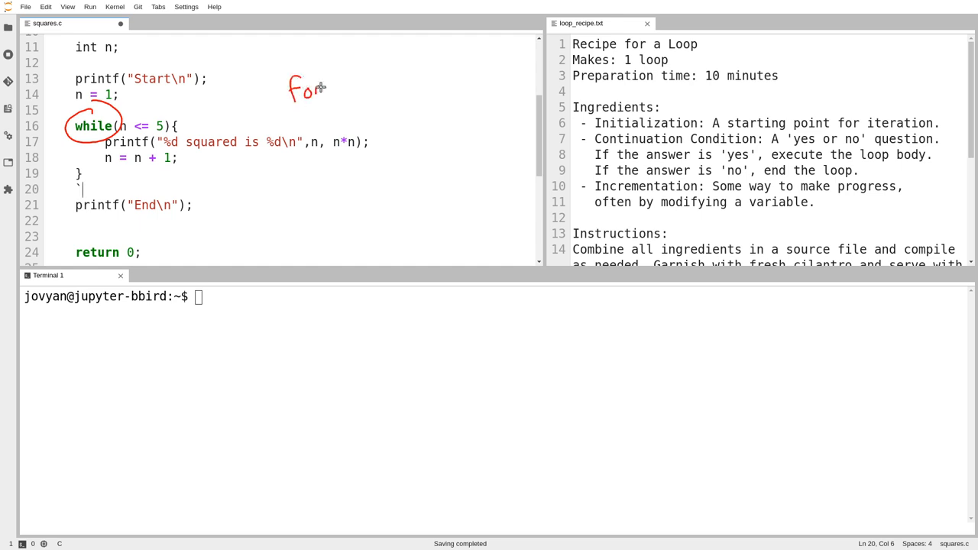
drag(321, 85, 374, 99)
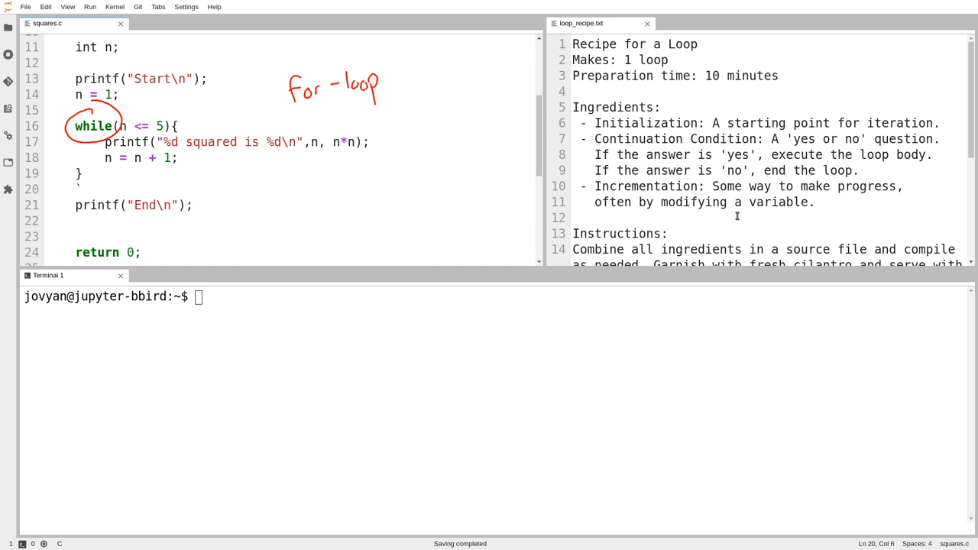
click(80, 189)
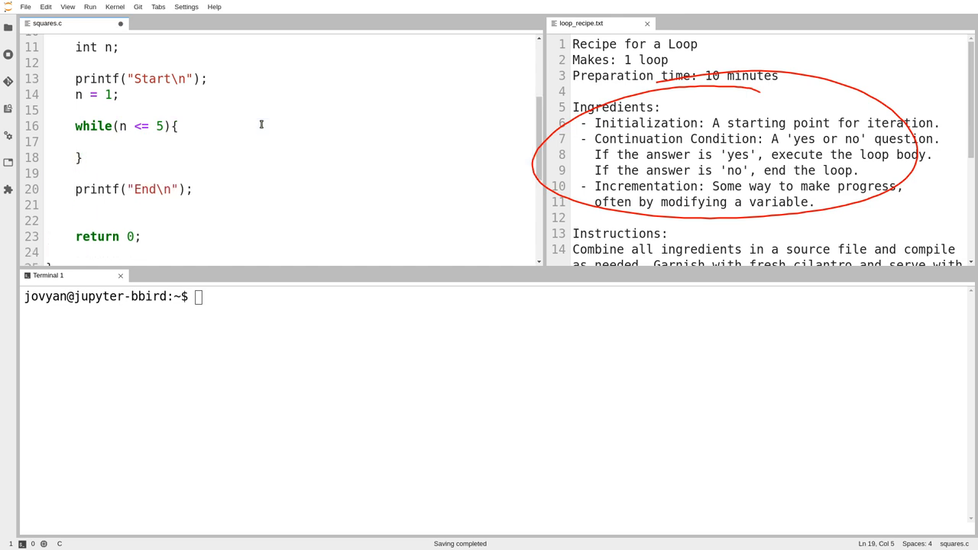
Retype n = n + 1 and restore the squared printf line inside the while loop.
click(127, 141)
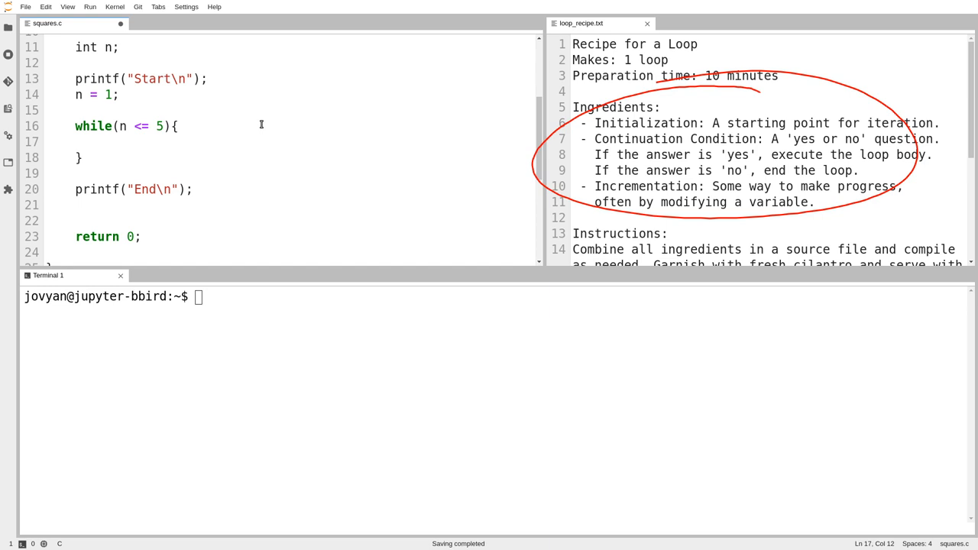
click(126, 142)
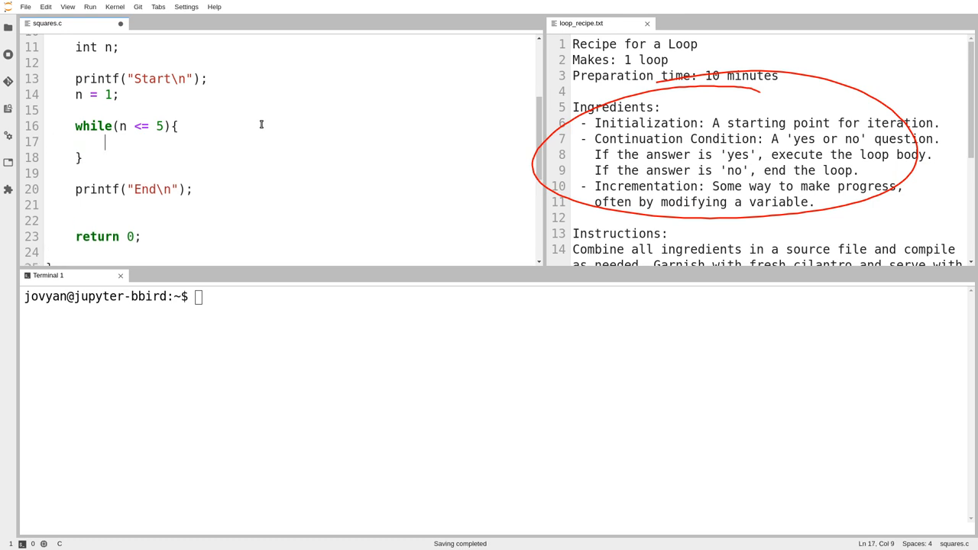
text(n =)
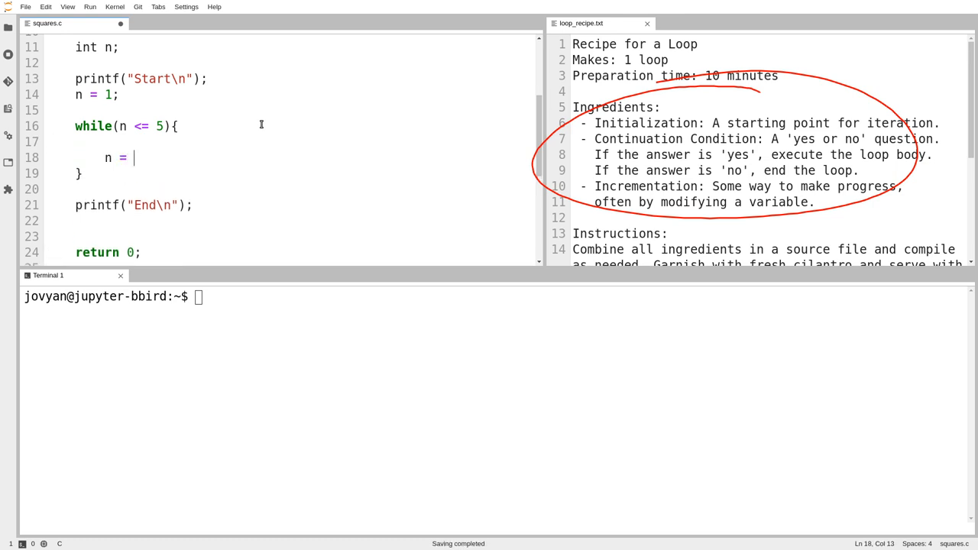
text(n + 1;)
click(291, 141)
text(printf("%d squared is %d\n",n, n*n);)
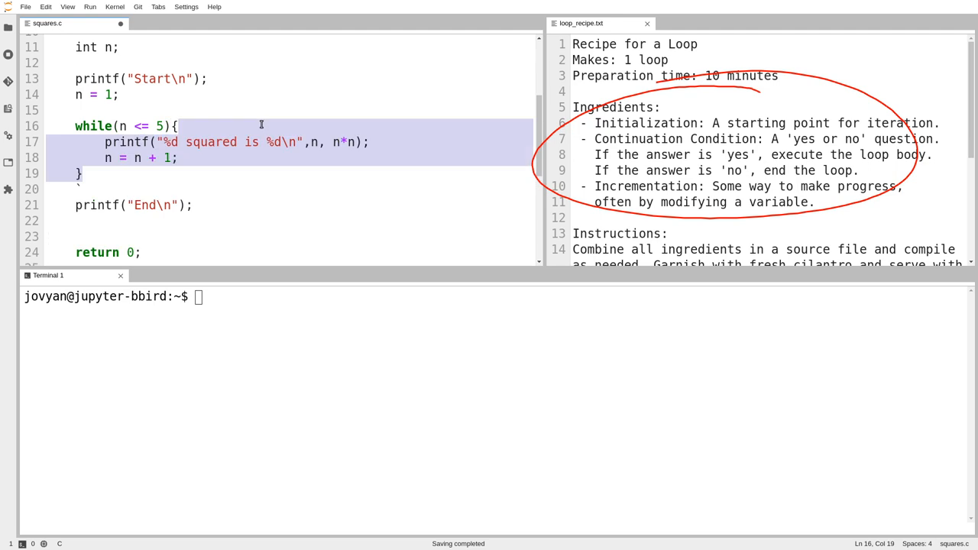
Remove the stray backtick on line 20 and reselect the loop body's printf and increment statements.
click(76, 189)
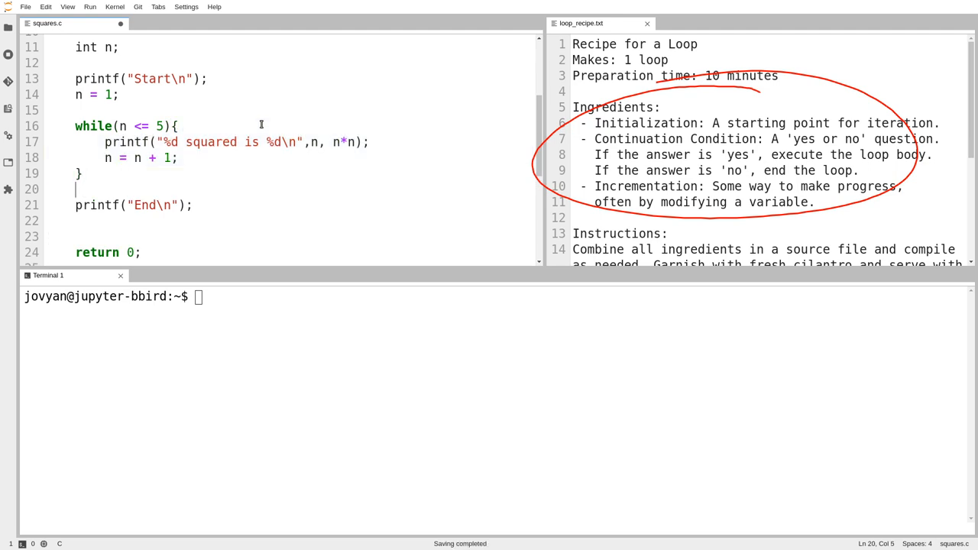
mouse_move(130, 93)
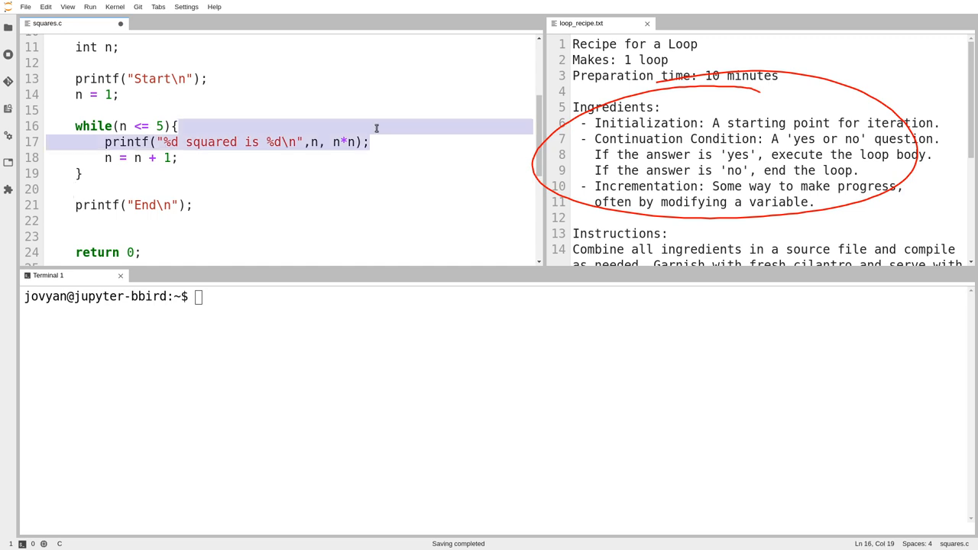
click(176, 126)
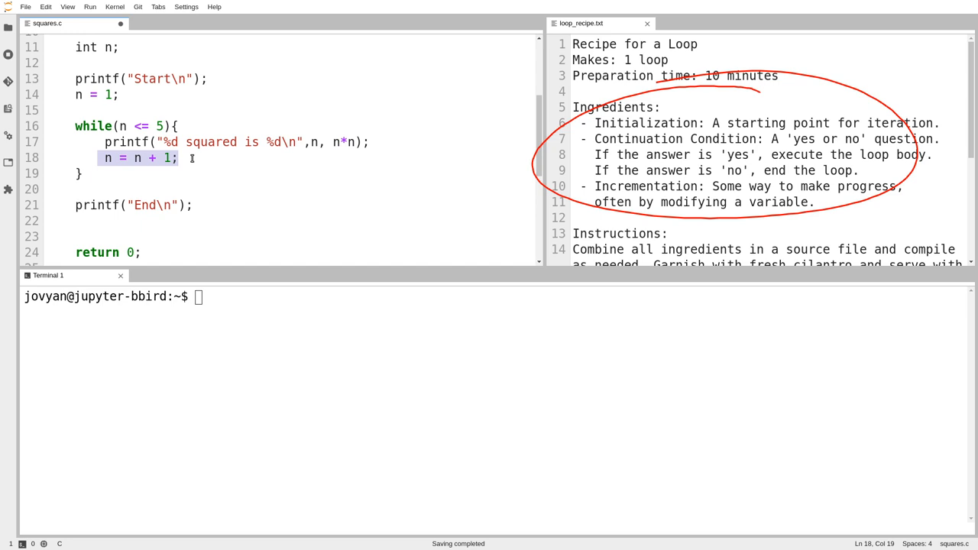
click(175, 158)
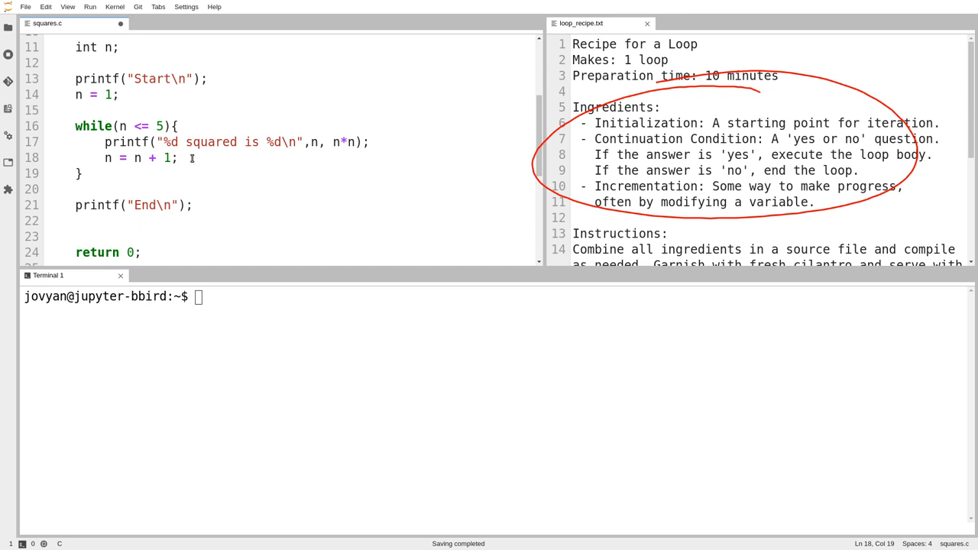
drag(176, 157, 104, 143)
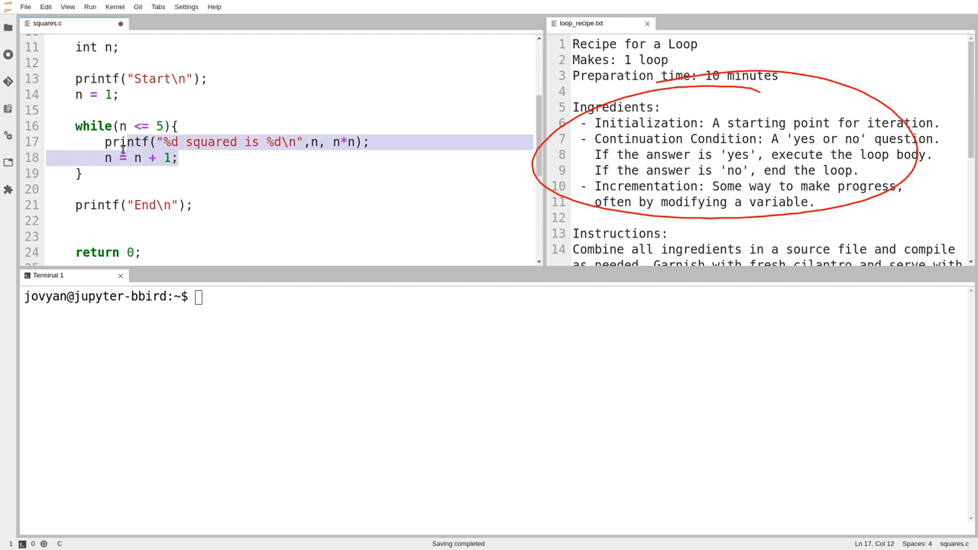
click(105, 157)
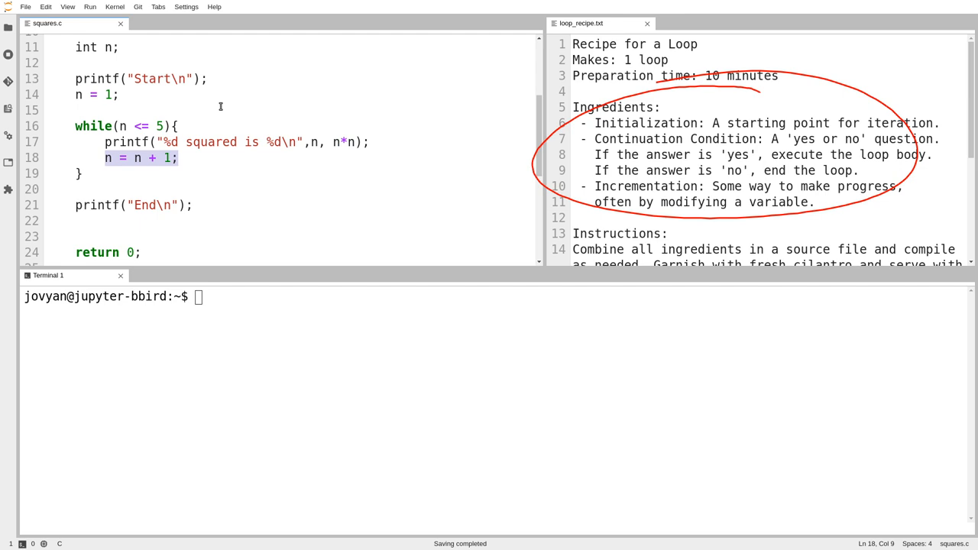
click(246, 368)
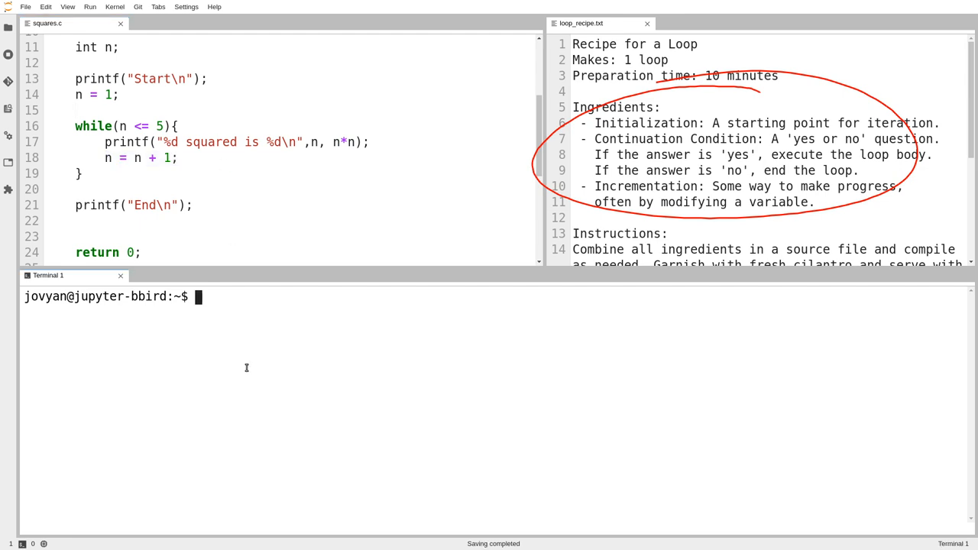
Compile squares.c with gcc -Wall -std=c11 -o squares and run squares.
text(gcc -Wall -std=c11 -o squares squares.c)
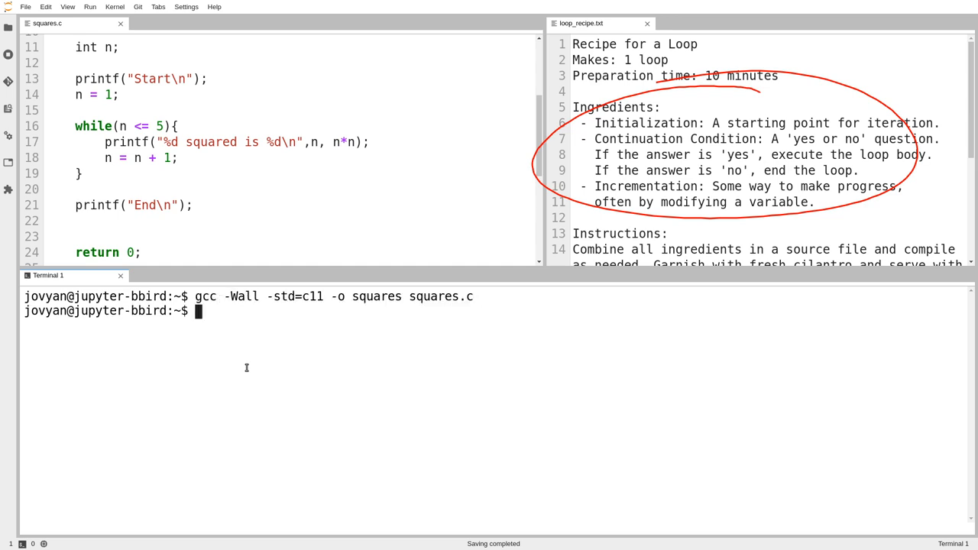
text(clear)
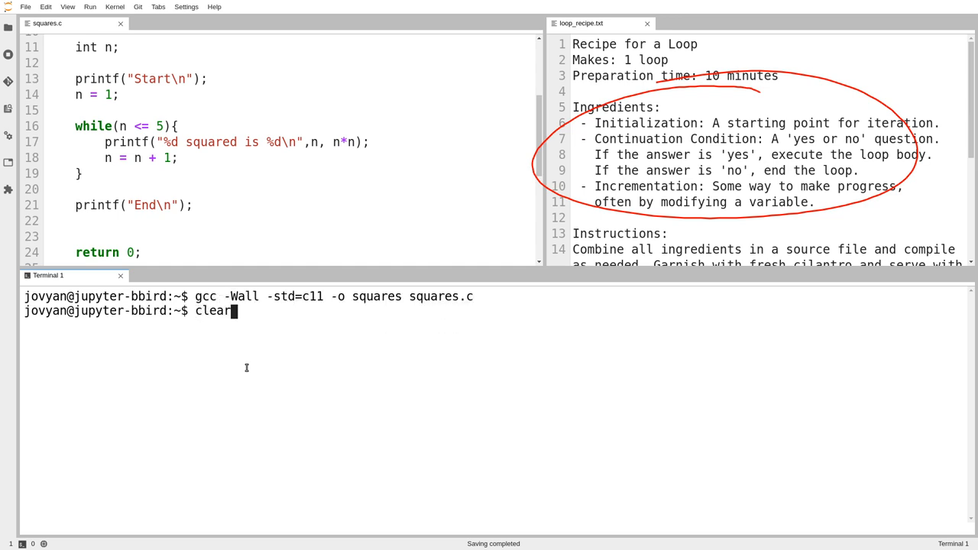
text(./squares)
key(Return)
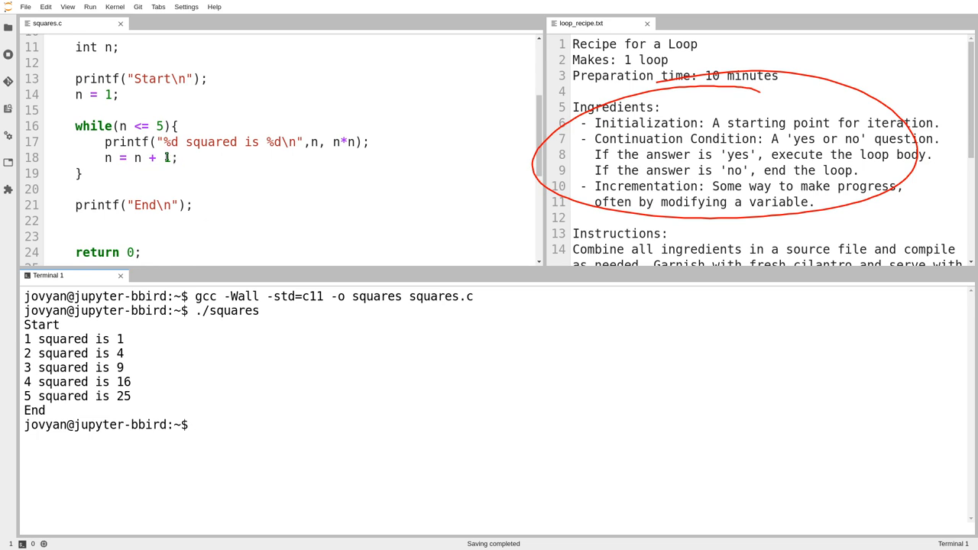
Change the increment to n + 2, recompile, and rerun so only 1, 3, 5 are squared.
click(224, 169)
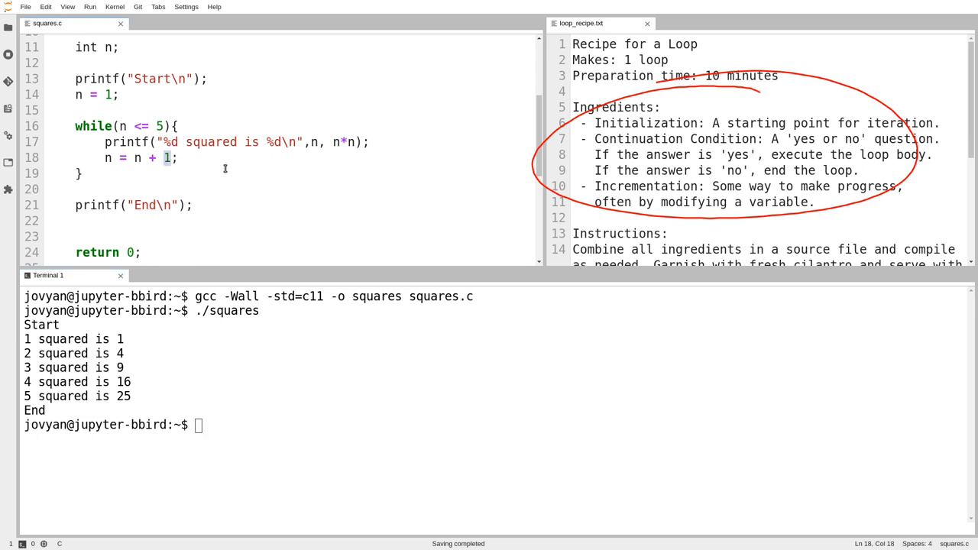
text(2)
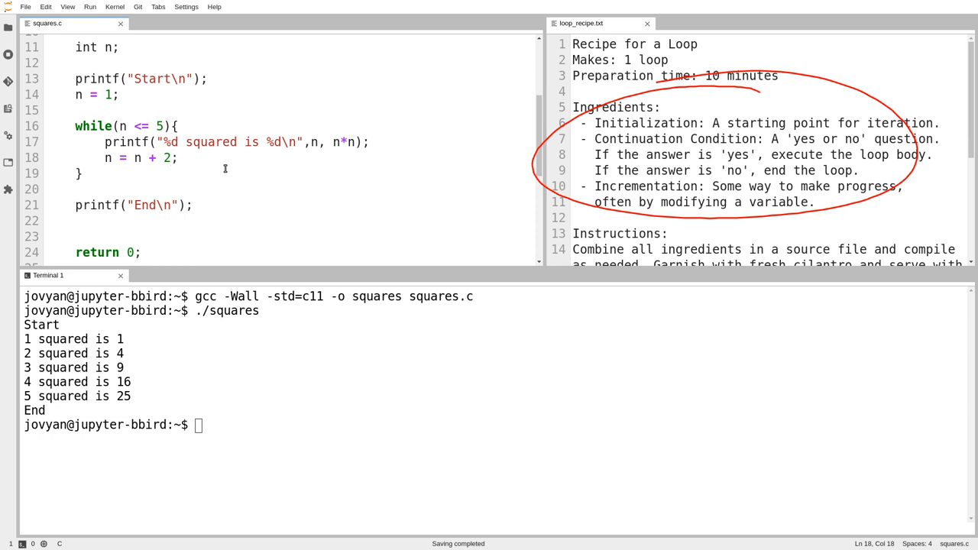
click(202, 366)
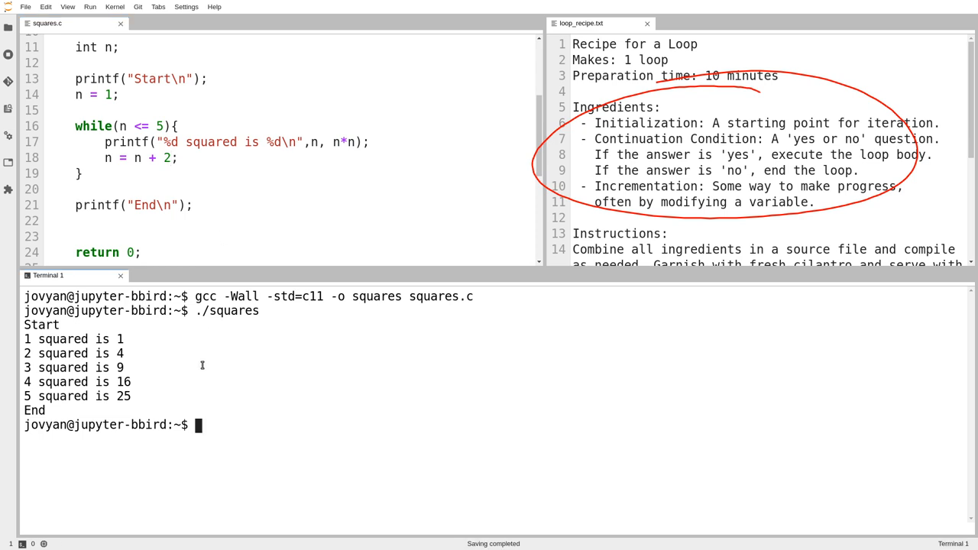
text(gcc -Wall -std=c11 -o squares squares.c)
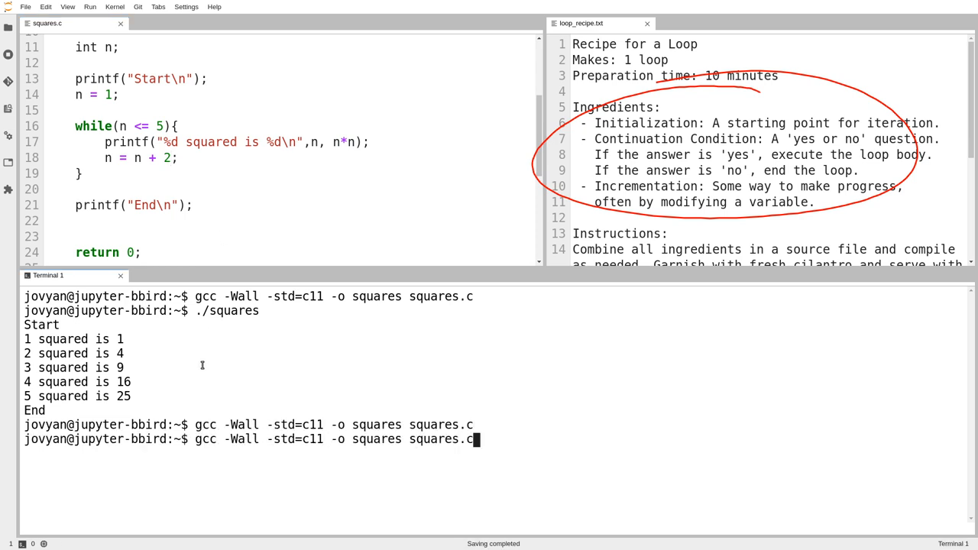
key(Return)
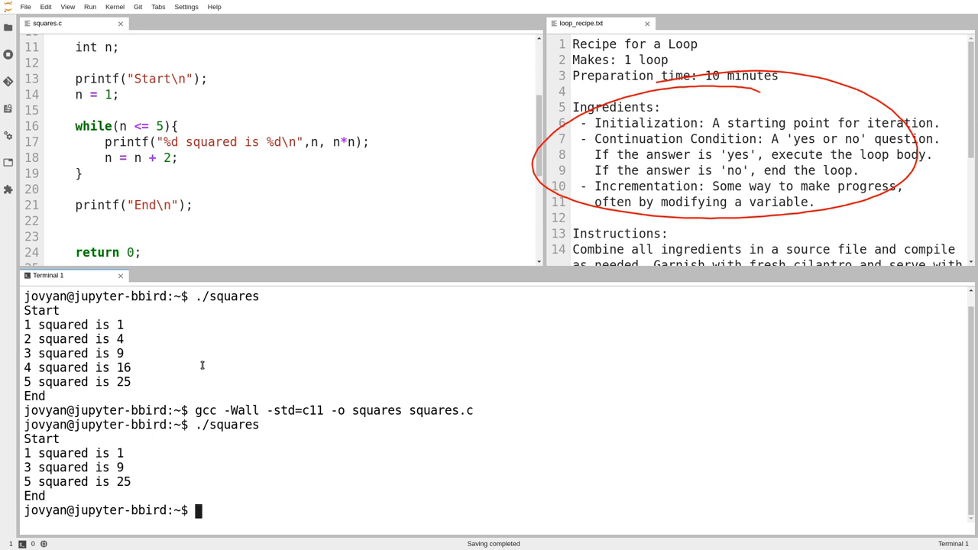
mouse_move(147, 361)
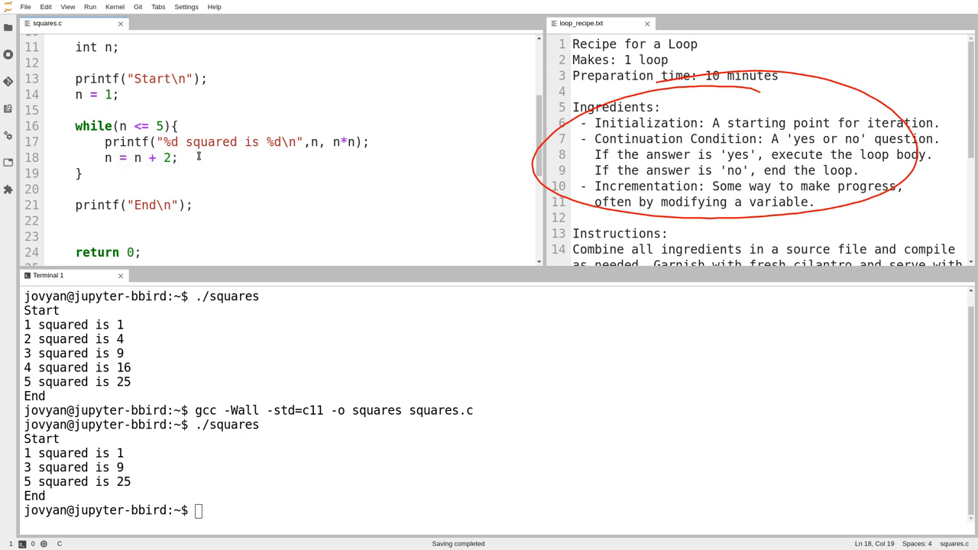
Rewrite the increment on line 18 as the compound form n += 1;.
key(BackSpace)
text(1)
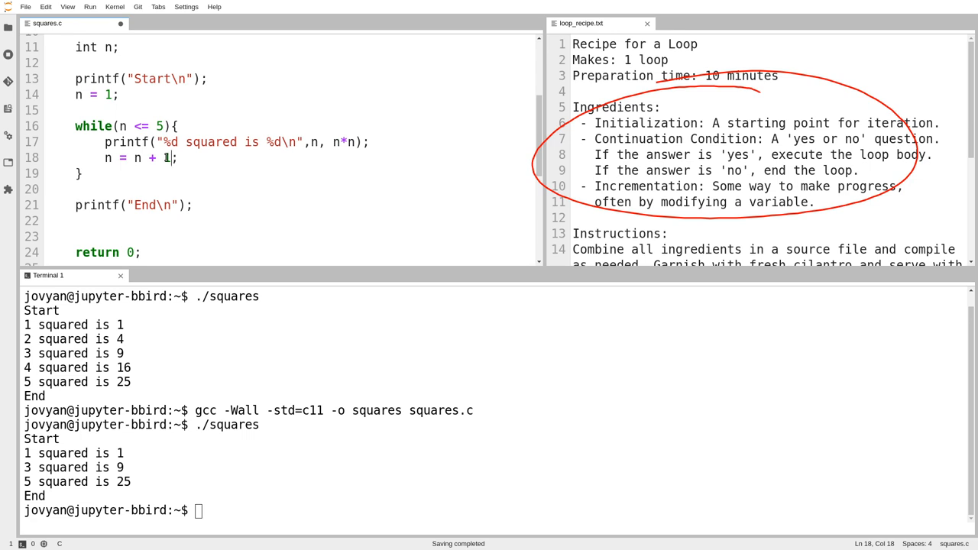
mouse_move(200, 158)
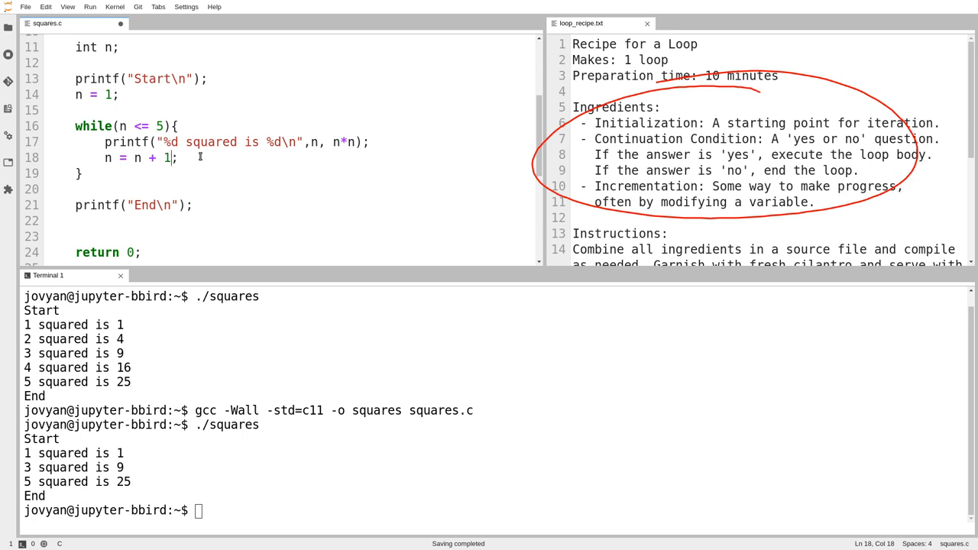
key(BackSpace)
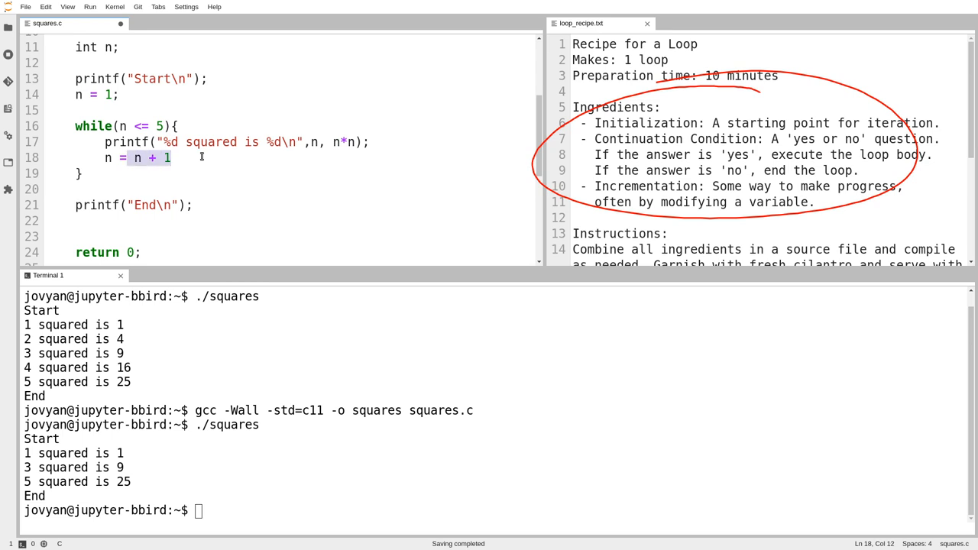
click(173, 157)
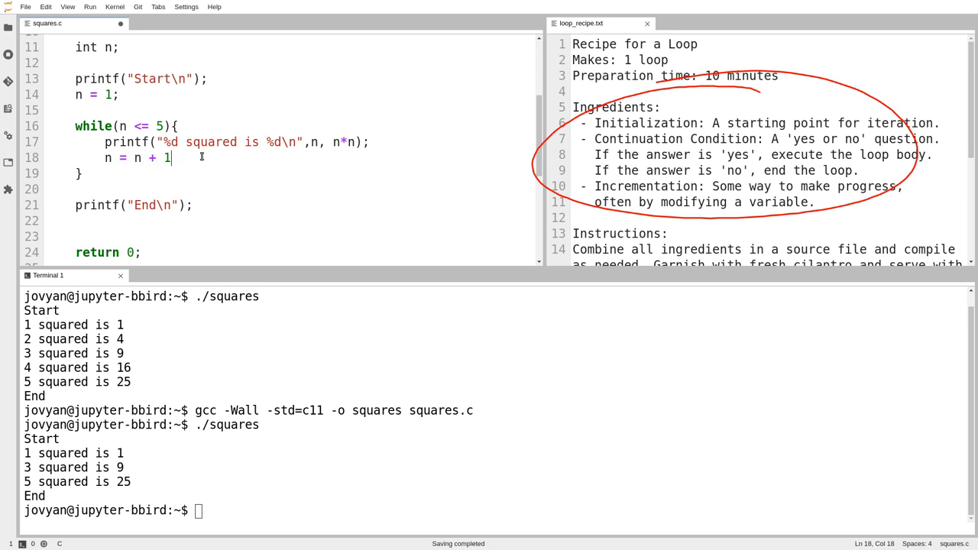
text(;)
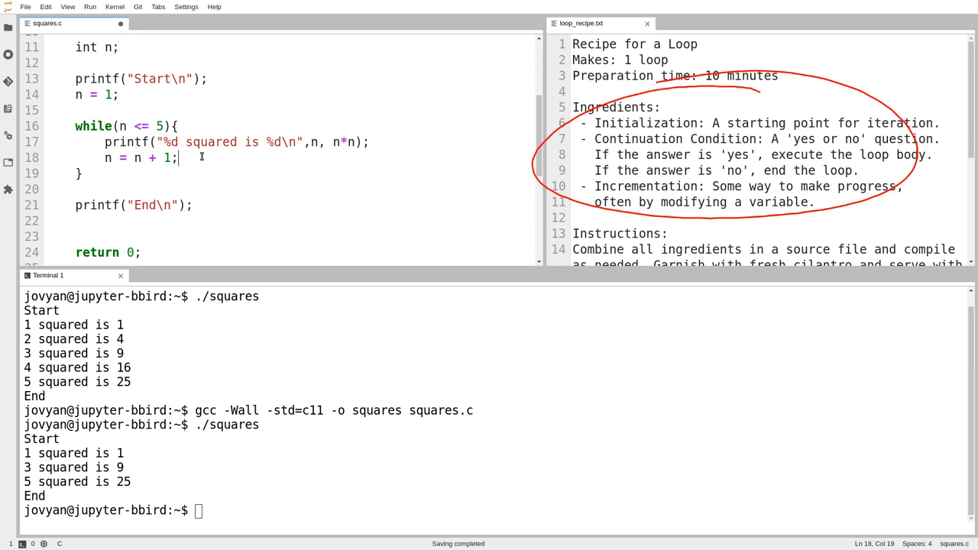
key(BackSpace)
text(n +=)
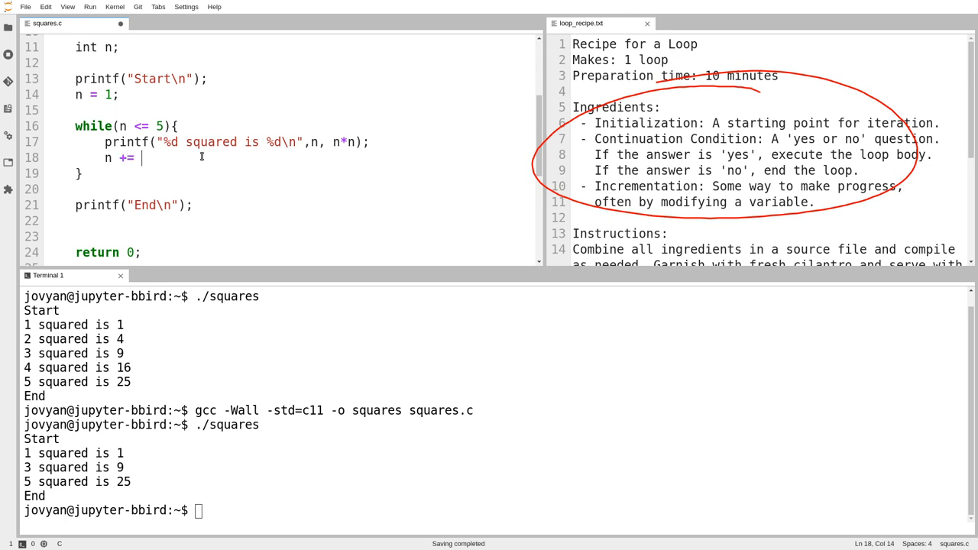
text(1;)
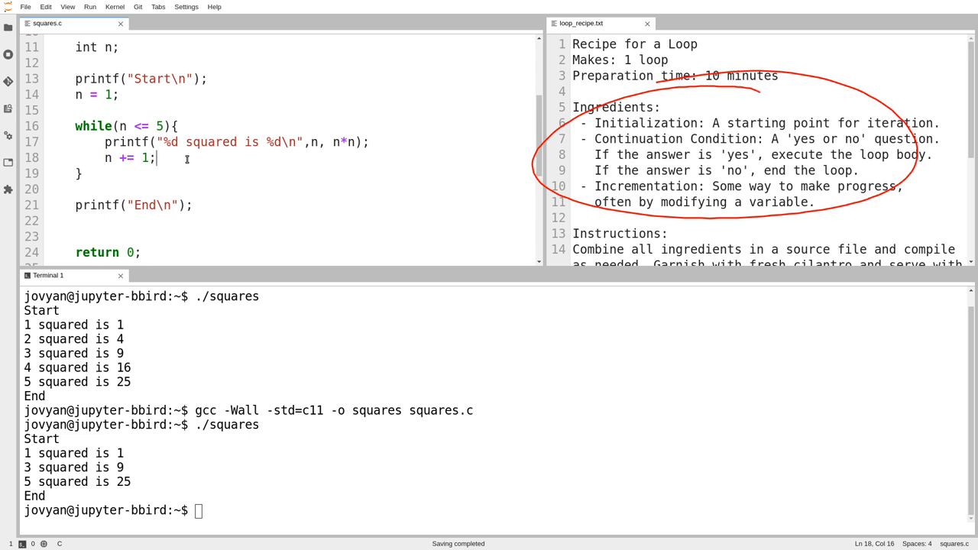
click(193, 332)
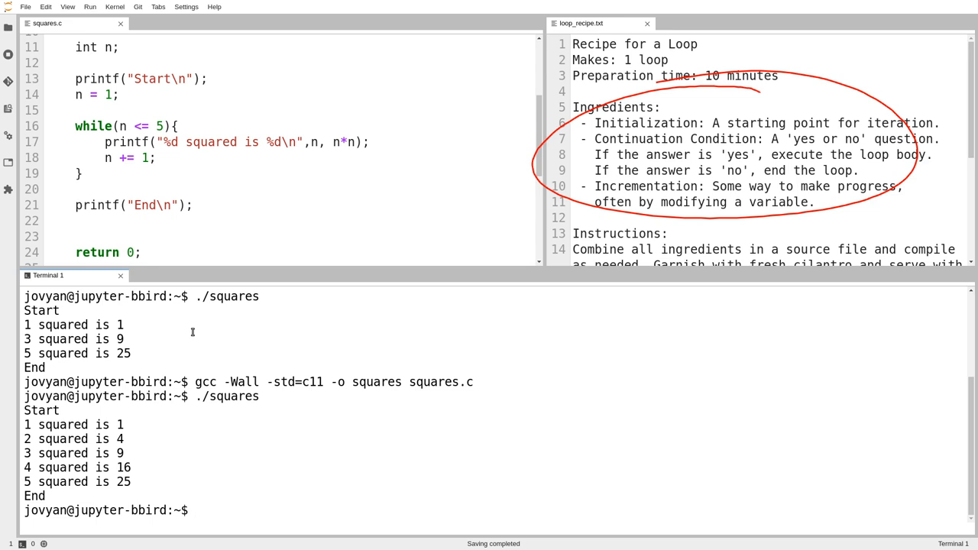
Try the multiply operator on the update line, then settle on n += 2.
click(149, 158)
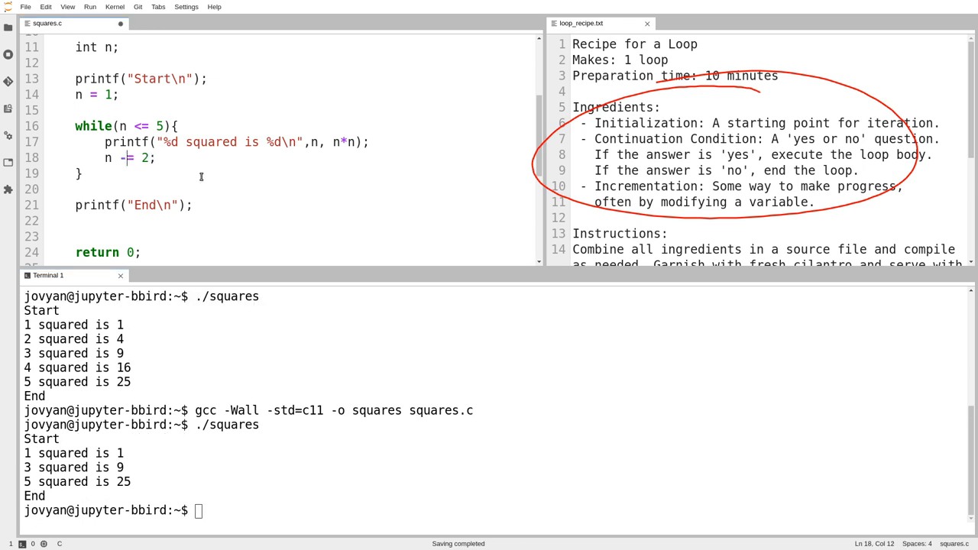
text(*)
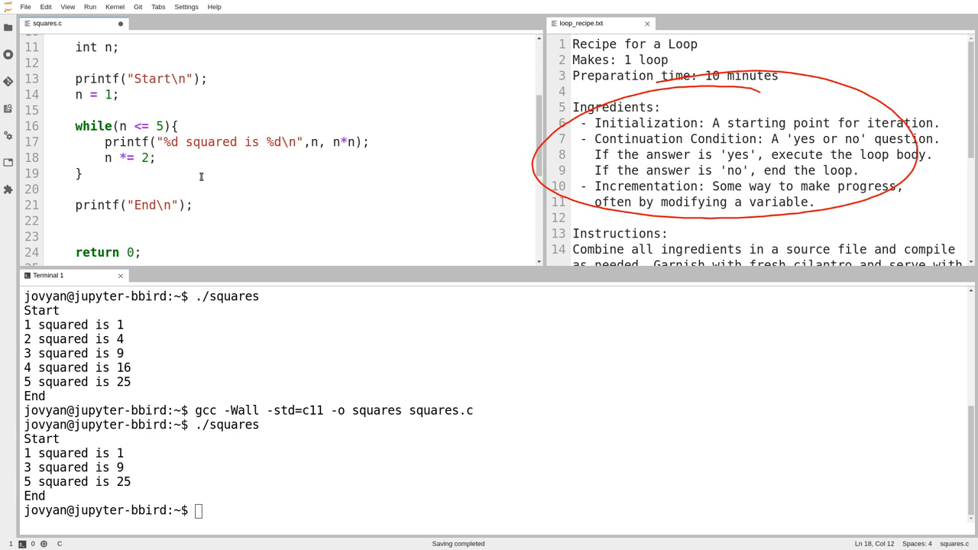
key(Backspace)
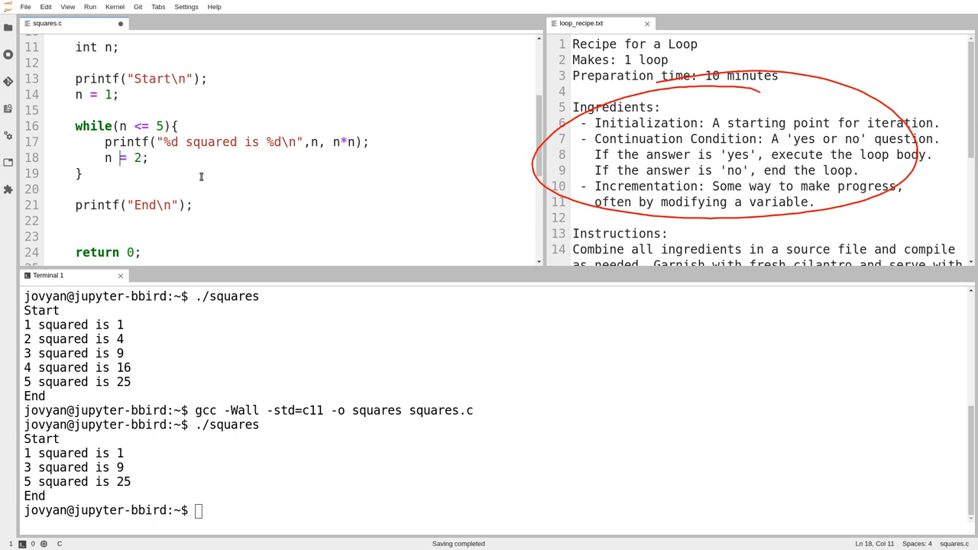
text(+)
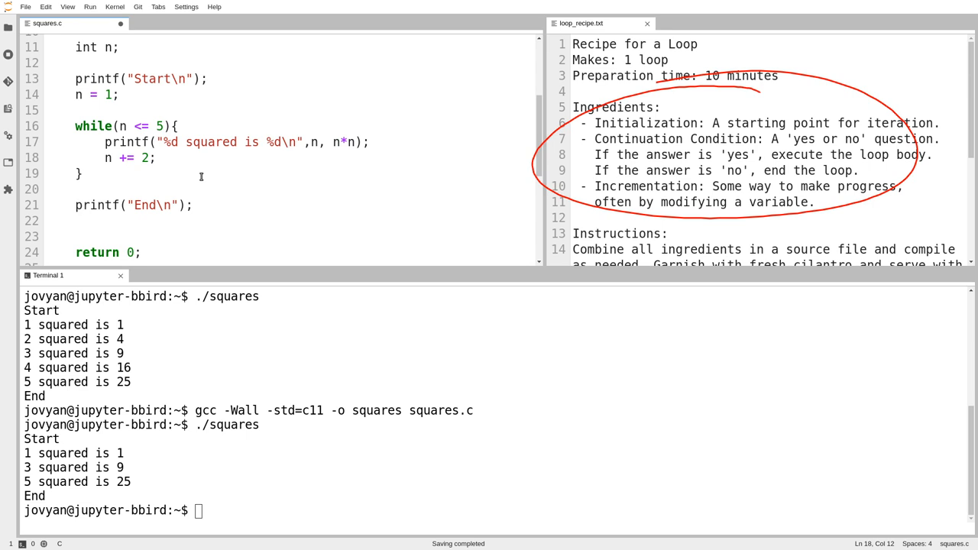
Retype the update as n = n + 1;, revert to n += 1, then try n = n + 3;.
scroll(down, 3)
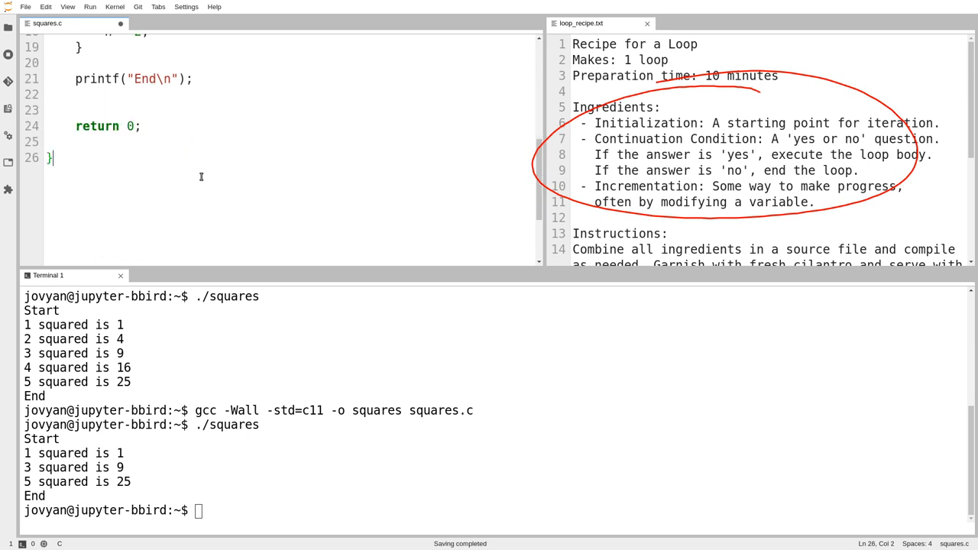
scroll(up, 3)
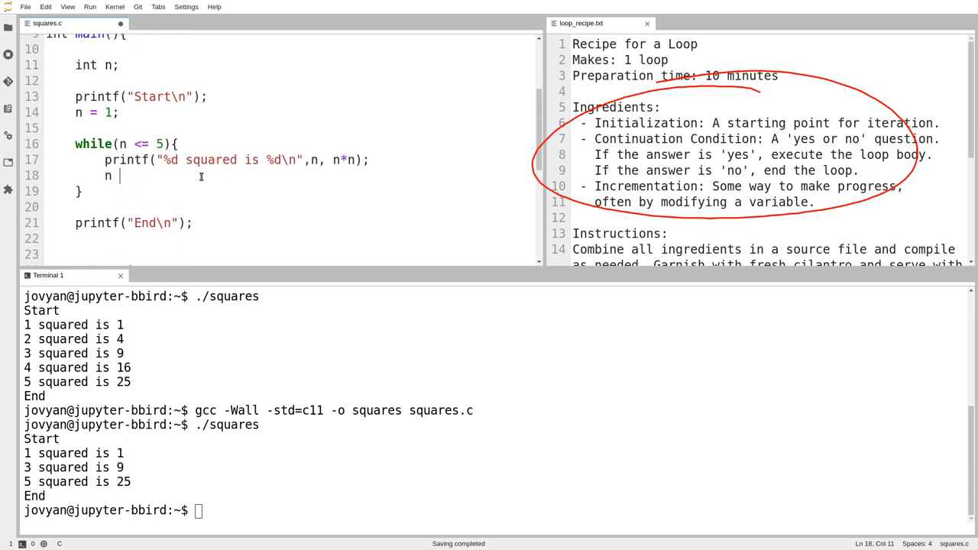
text(= n +)
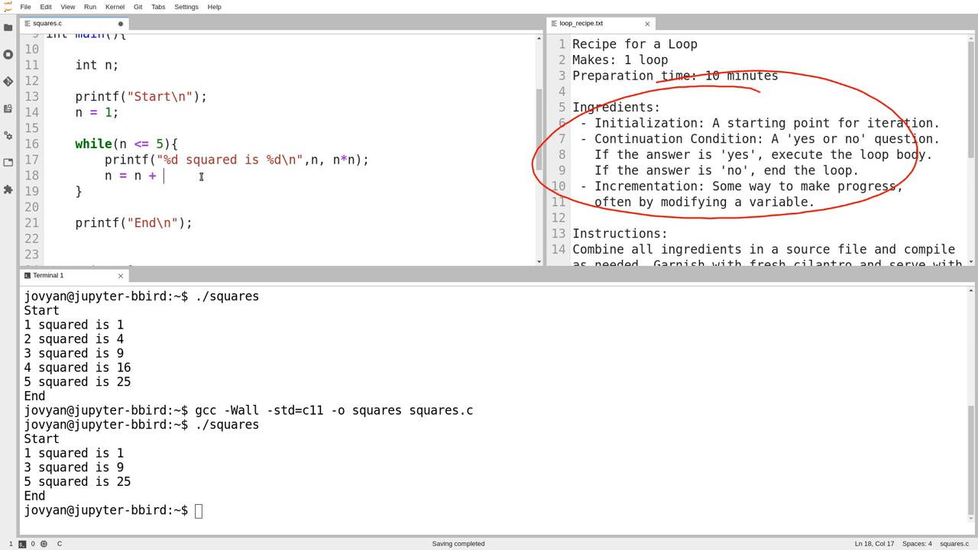
text(1;)
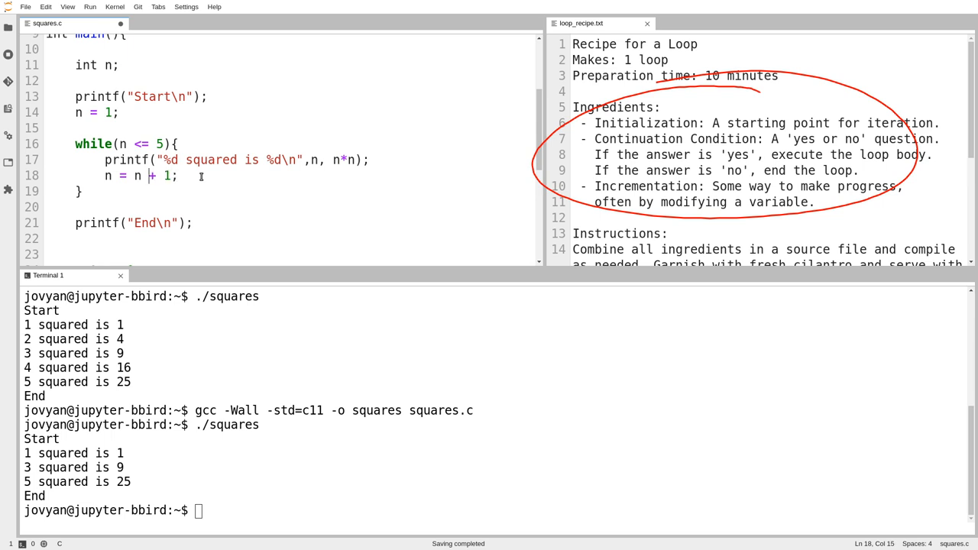
key(BackSpace)
text(=)
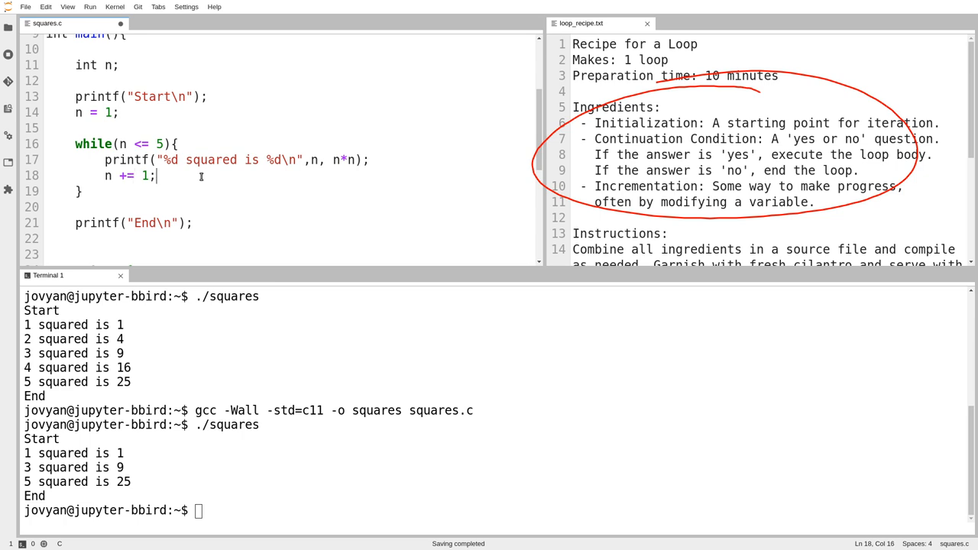
key(BackSpace)
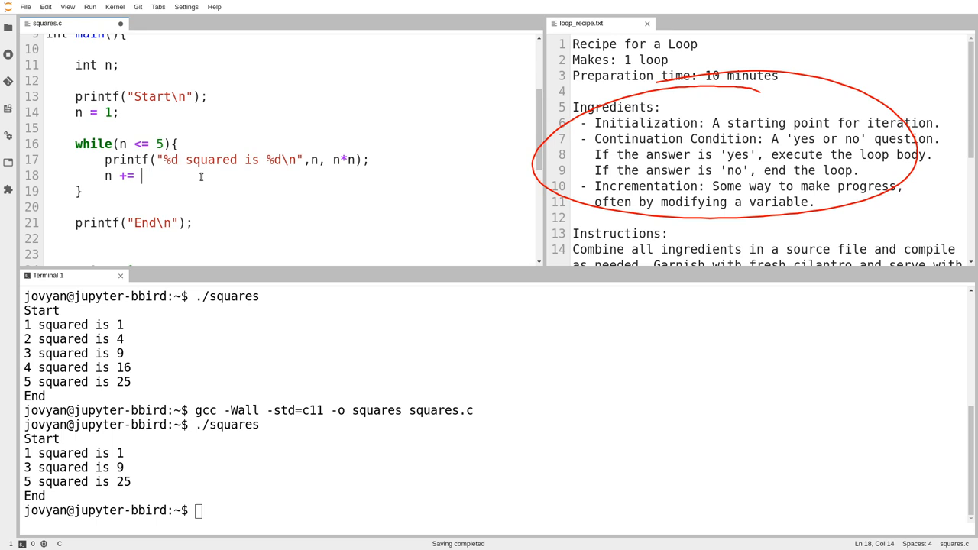
text(1)
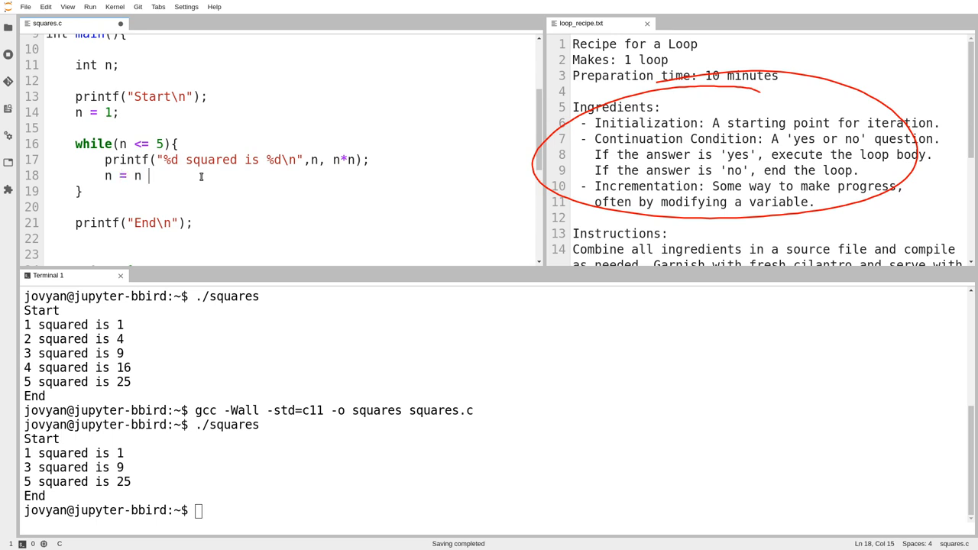
text(+)
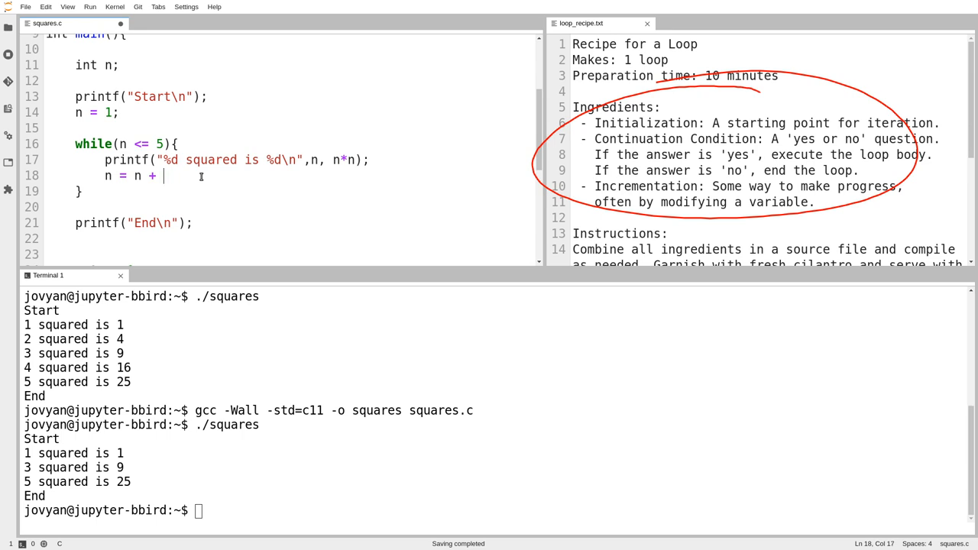
text(3;)
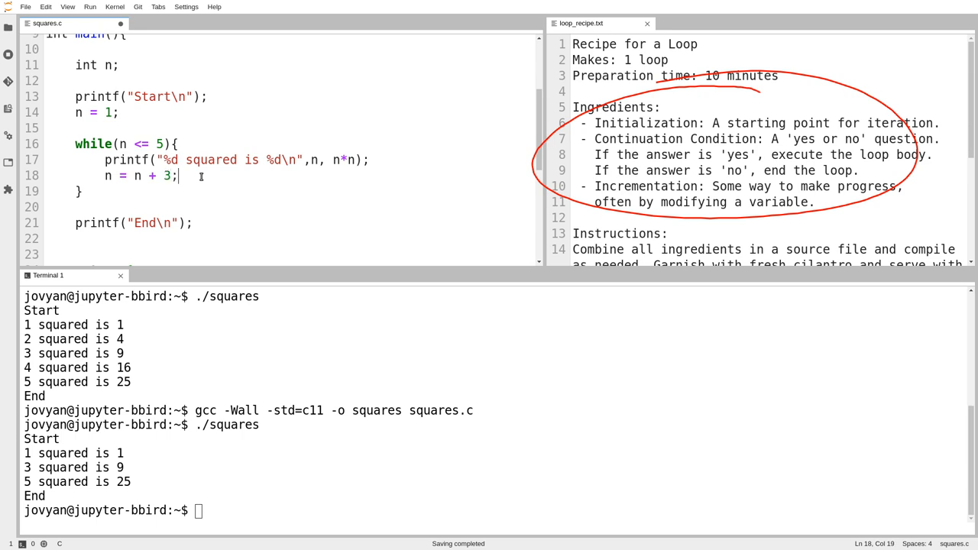
text(1)
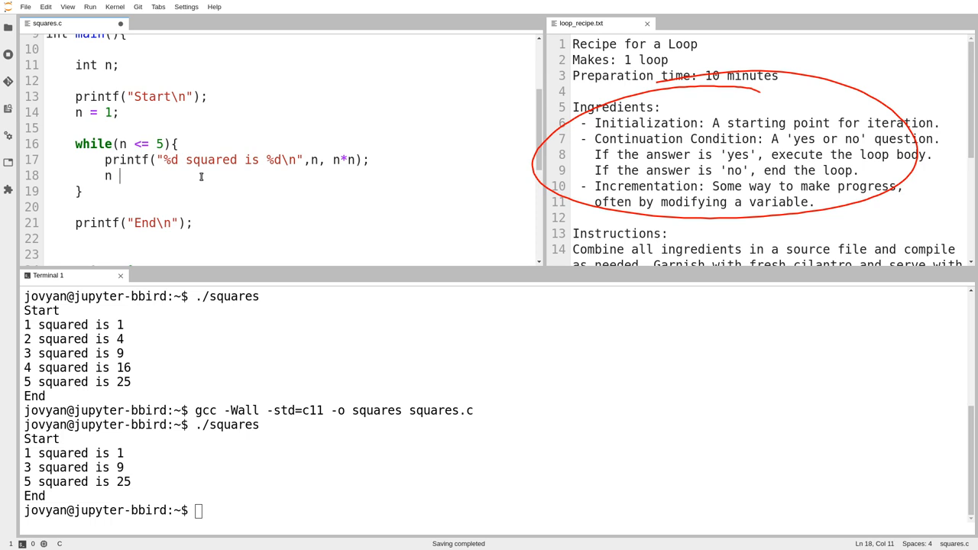
Change the update line to n++; and recompile squares.c with gcc -Wall -std=c11.
text(+)
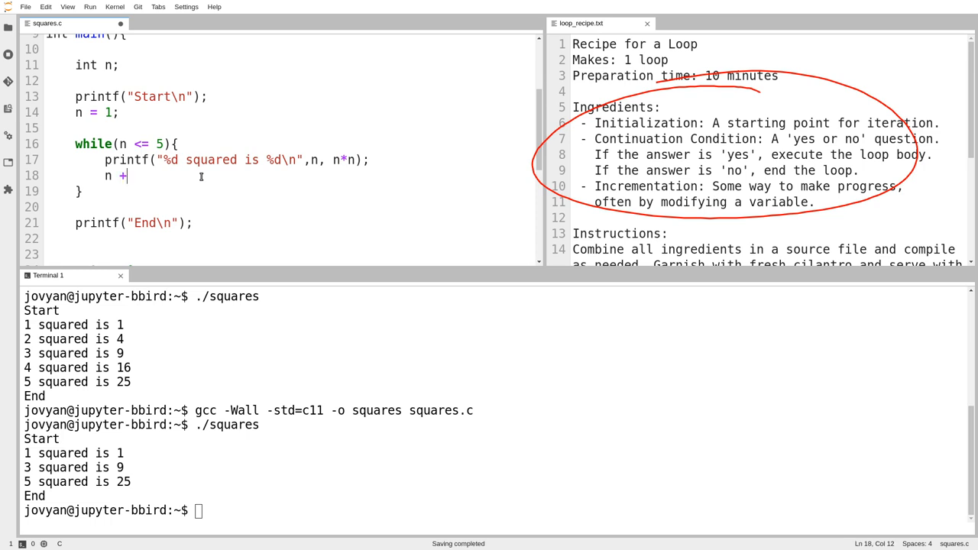
text(= 1;)
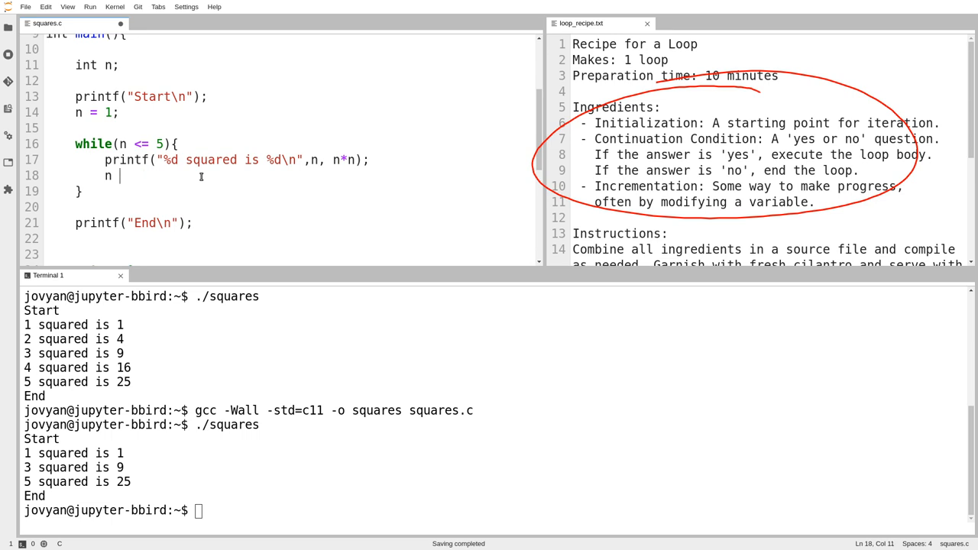
text(++)
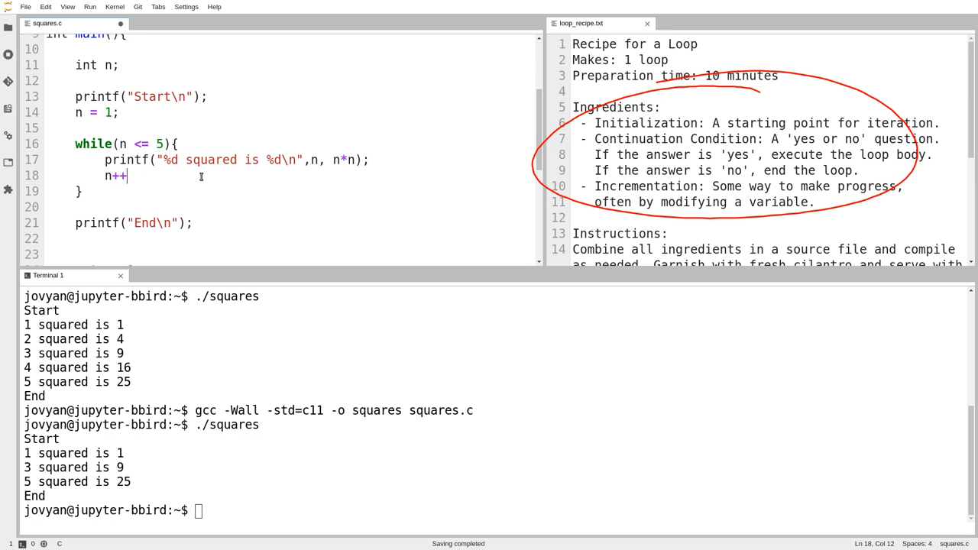
text(;)
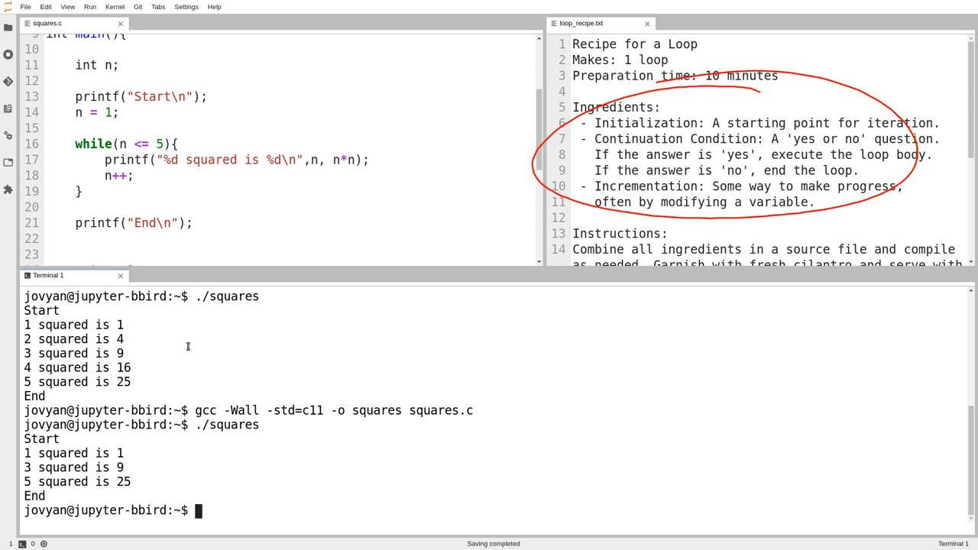
text(gcc -Wall -std=c11 -o squares squares.c)
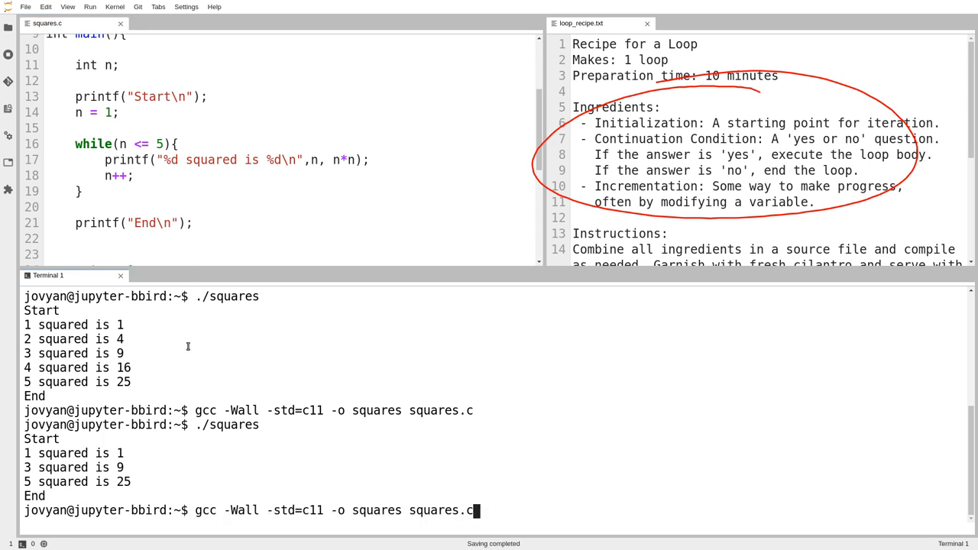
key(Return)
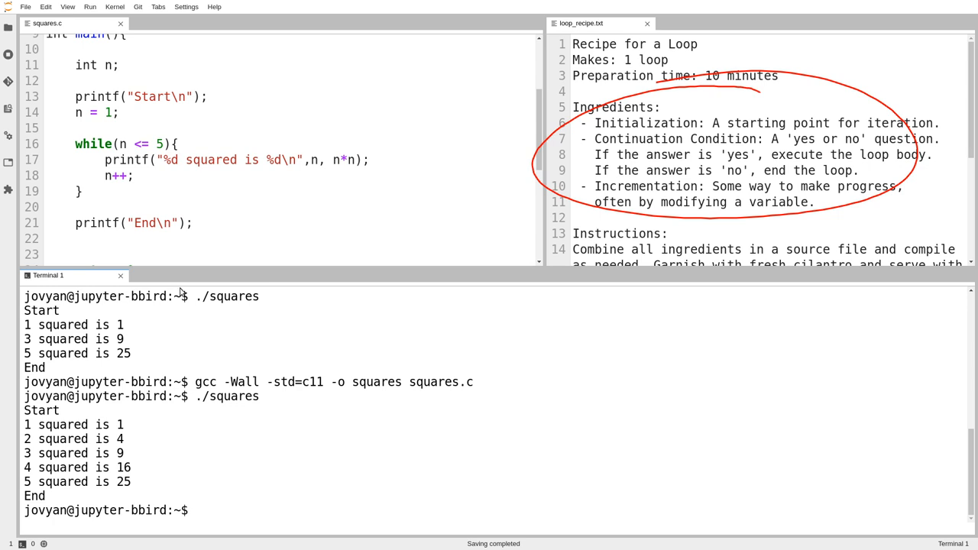
Replace n++ with ++n on line 18, then recompile and rerun squares.
double_click(119, 176)
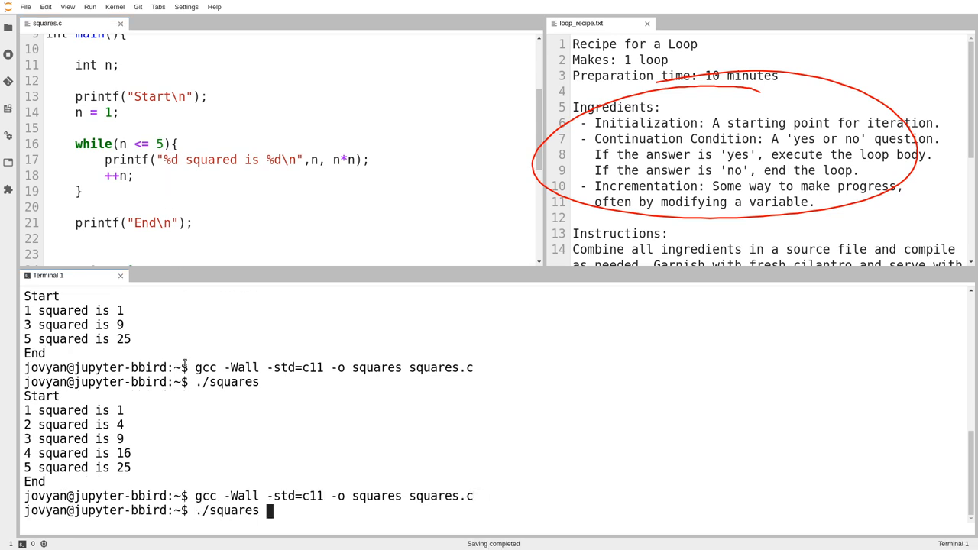
key(Return)
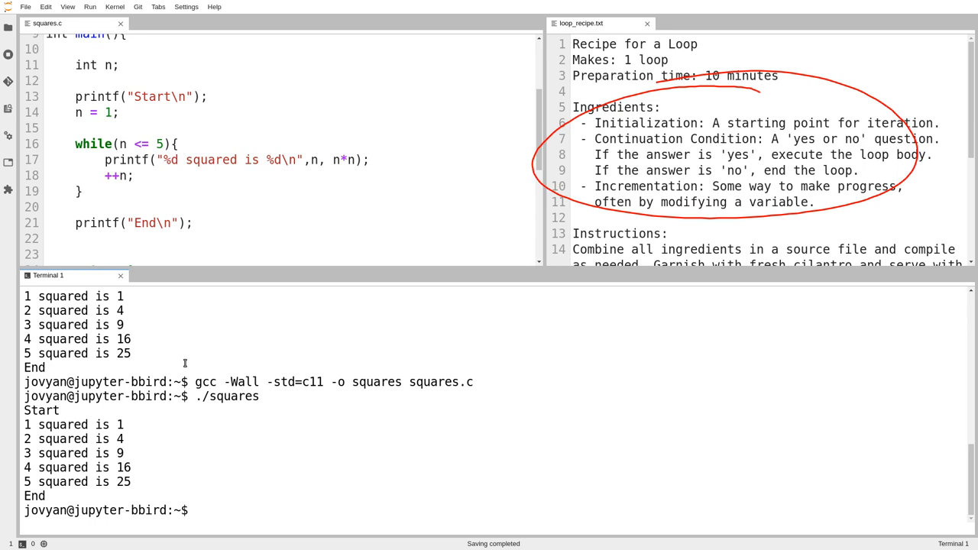
Replace ++n; on line 18 with n = n + 1;.
click(198, 511)
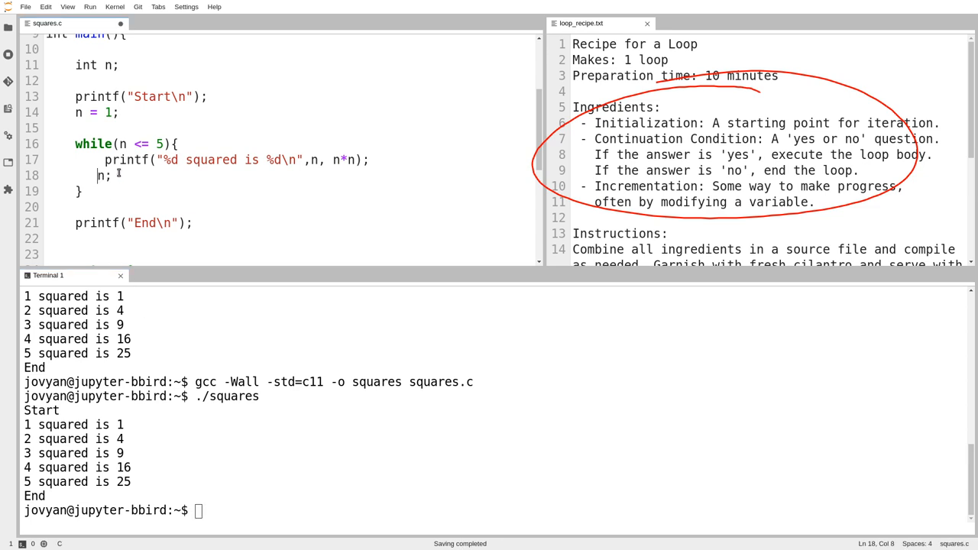
text(++)
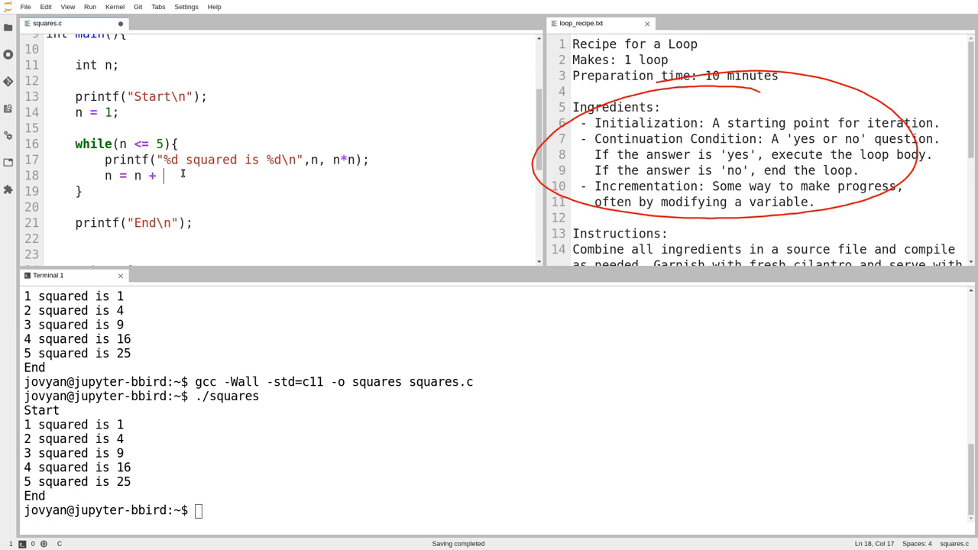
text(1;)
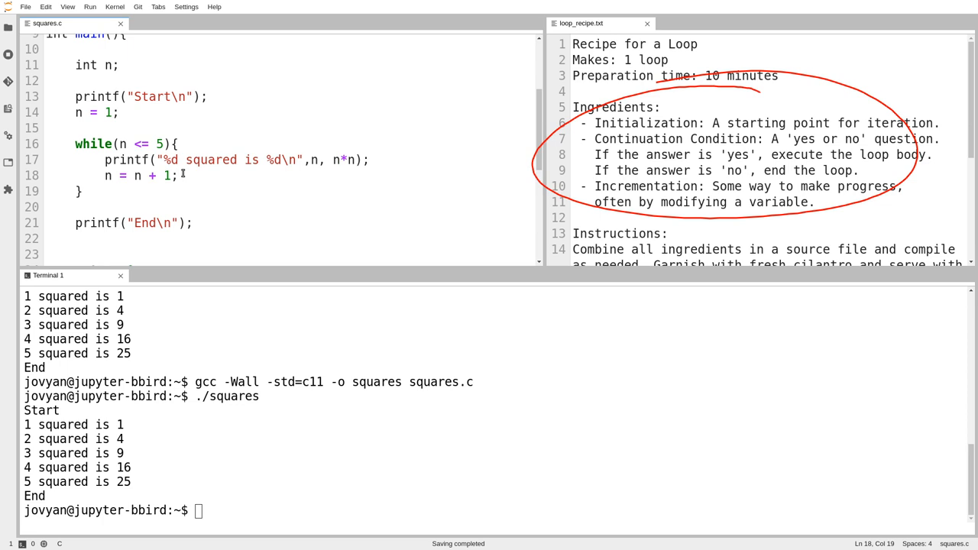
click(184, 348)
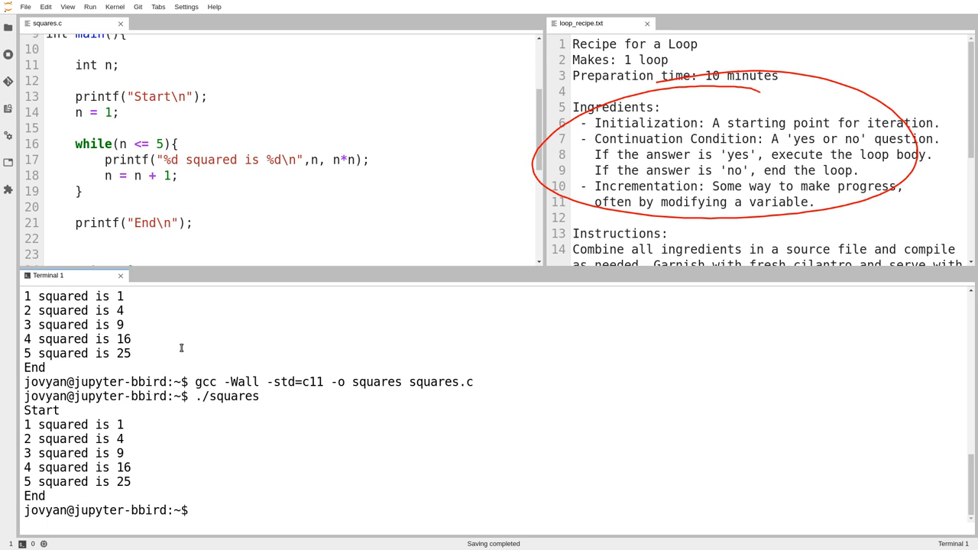
mouse_move(181, 348)
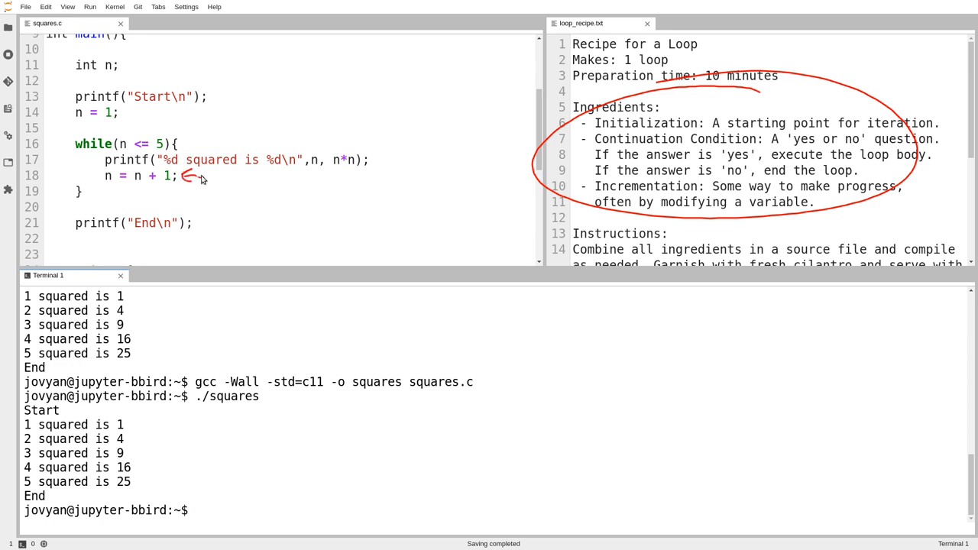
mouse_move(186, 199)
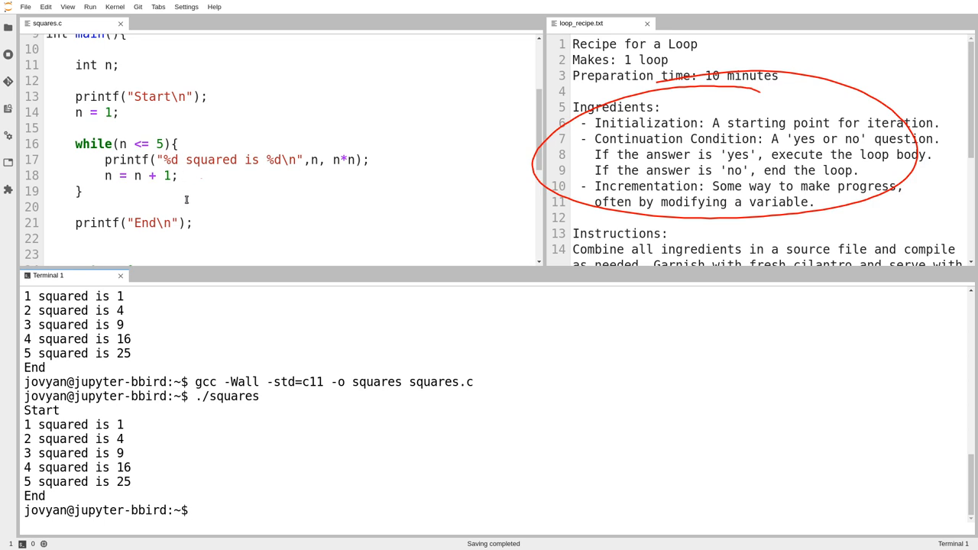
Select the while loop lines, then put the cursor on a new line above n = 1.
drag(176, 142, 368, 158)
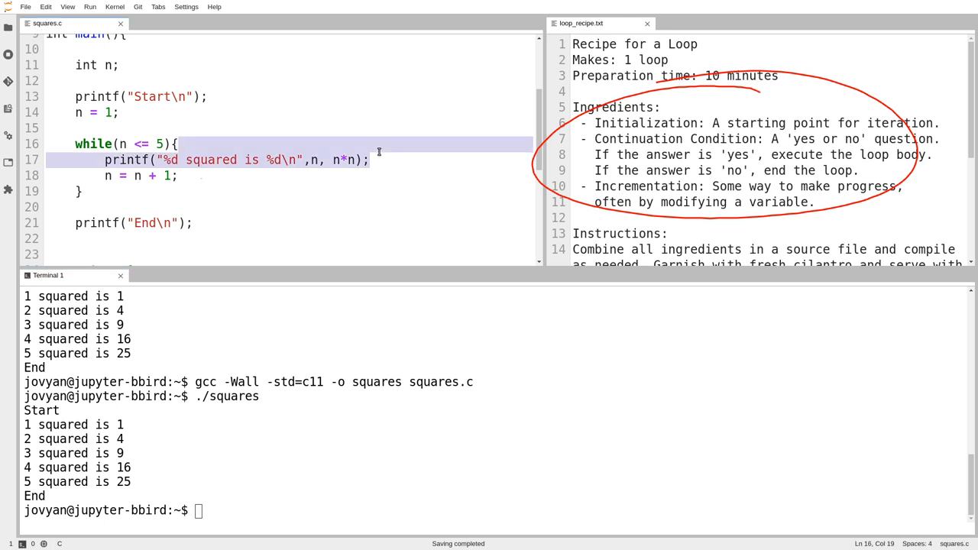
click(126, 143)
text(/)
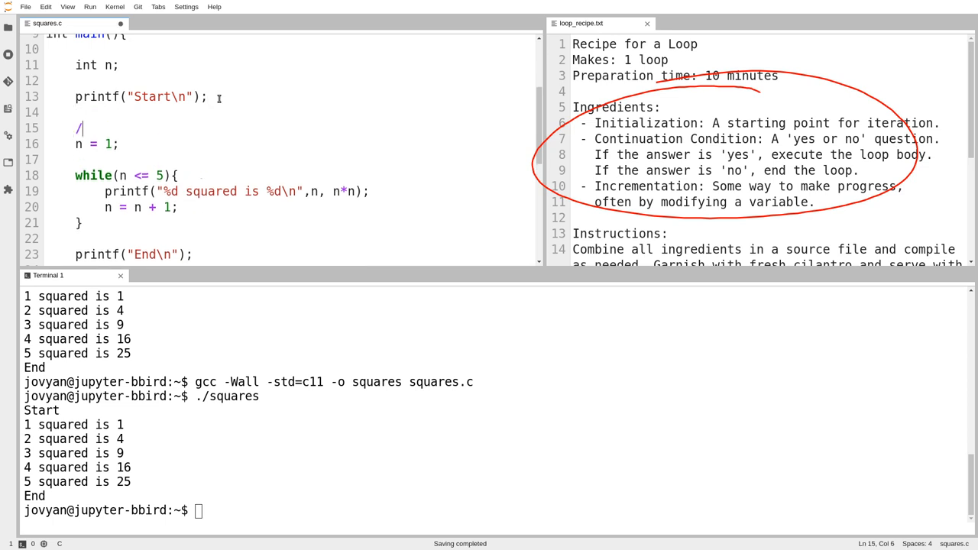
Comment out the while loop with a /* While loop version */ block.
text(* While loop v)
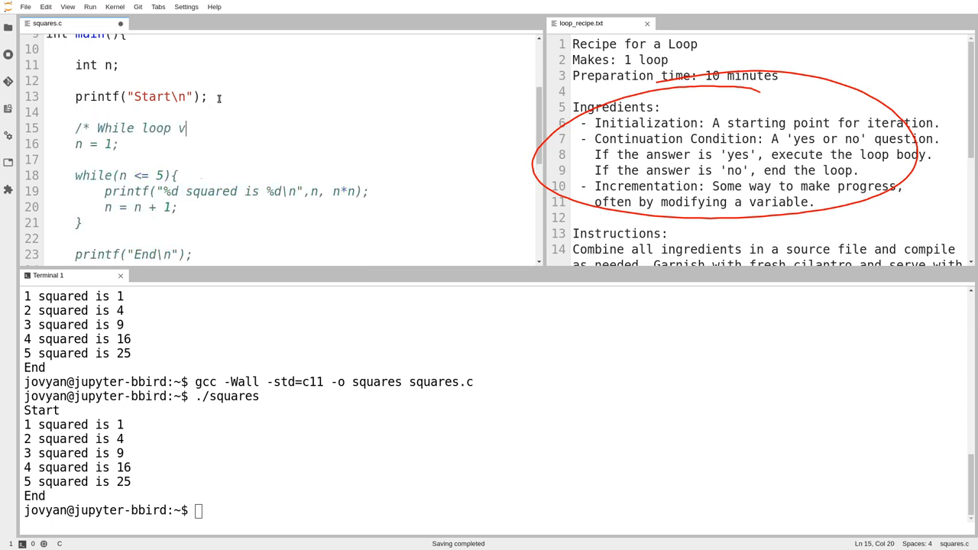
text(ersion)
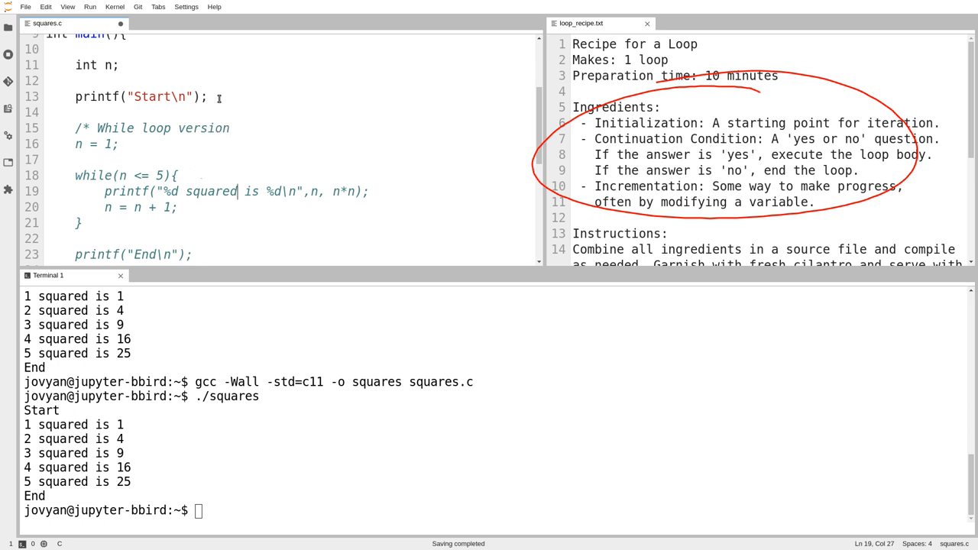
text(*/)
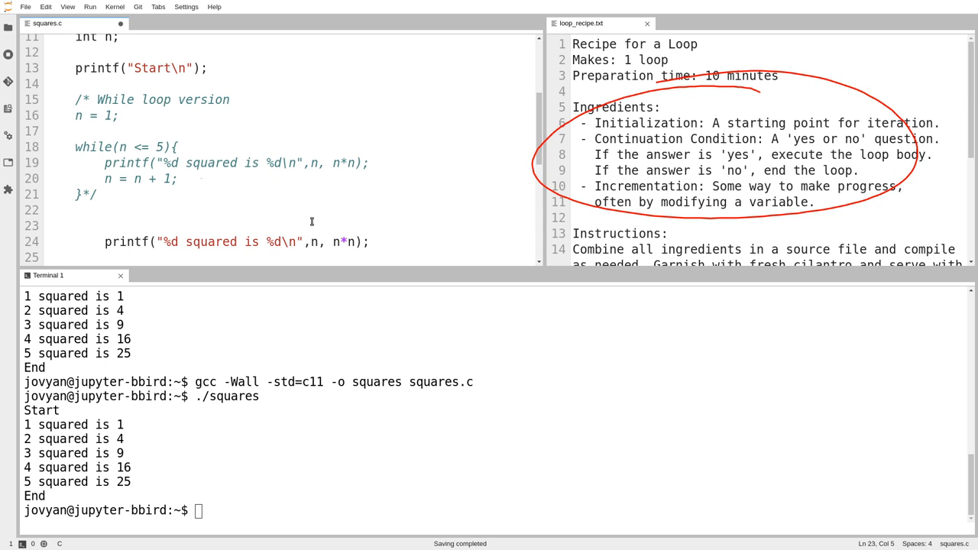
Wrap the squares printf line in an empty for(){} loop.
click(75, 227)
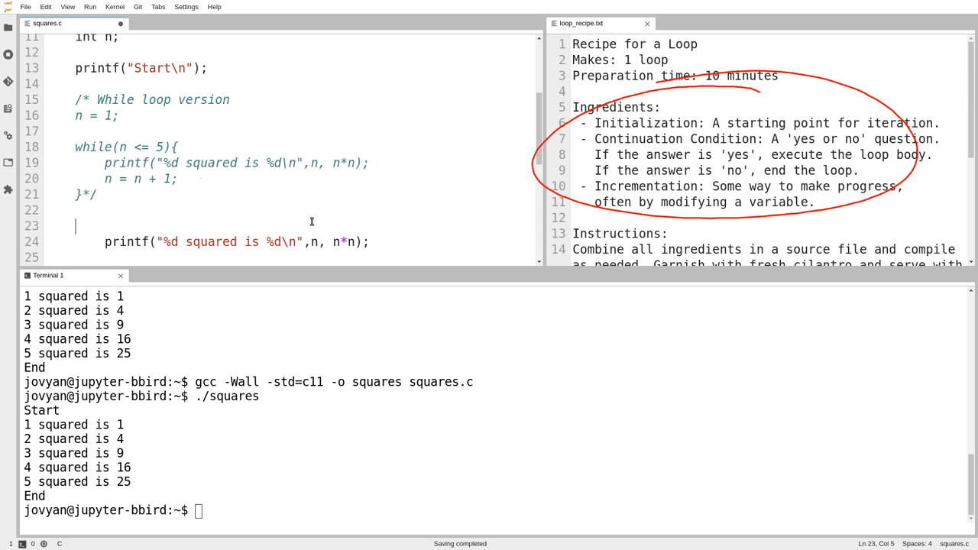
text(for())
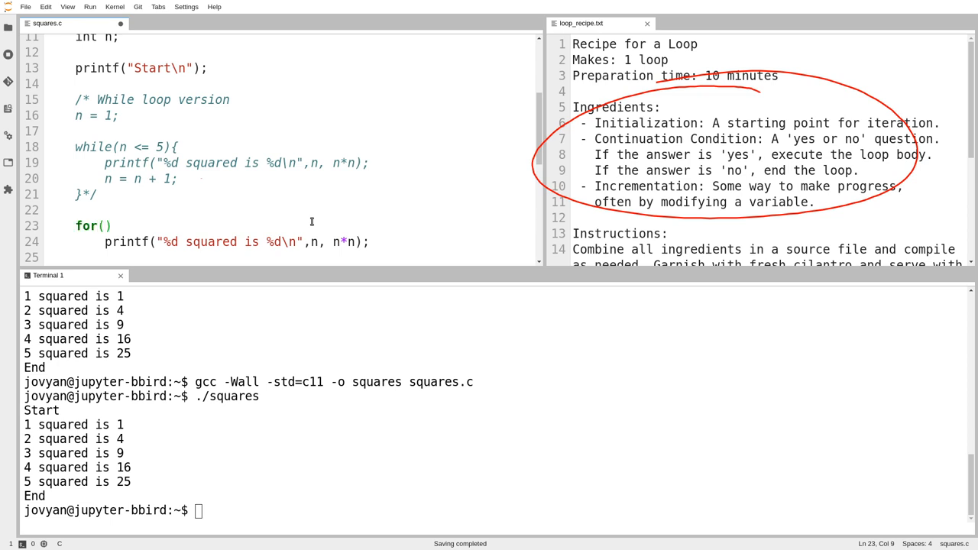
text({})
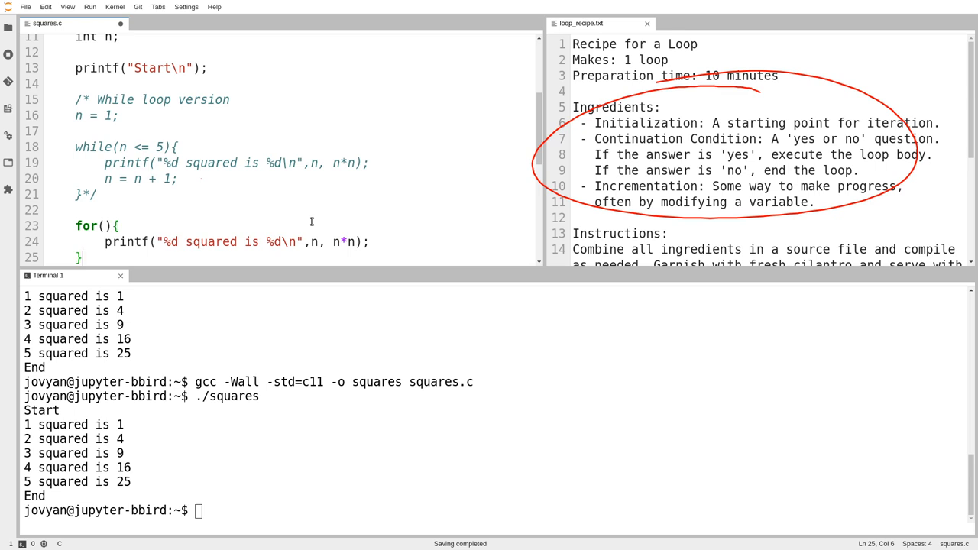
scroll(up, 3)
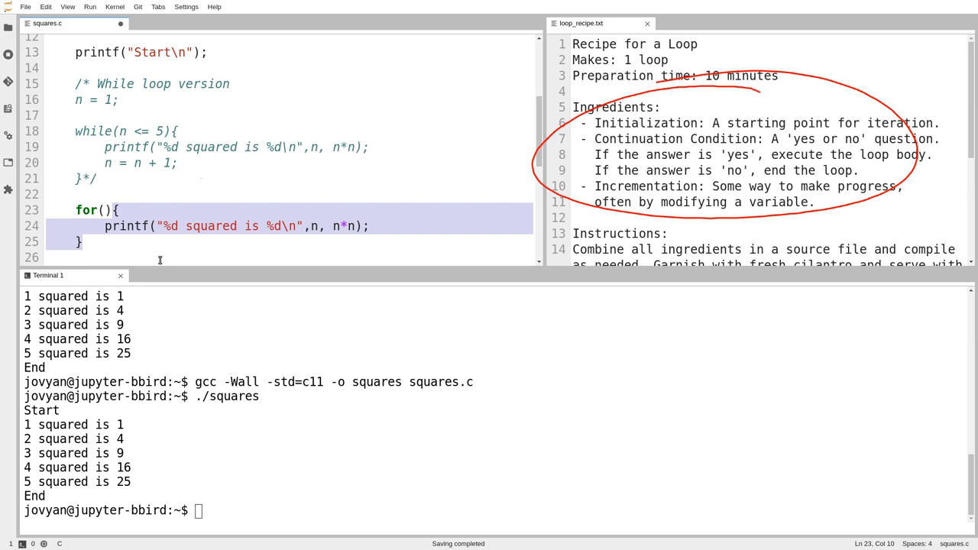
Fill the for header with n = 1; n <= 5; n = n + 1.
click(180, 200)
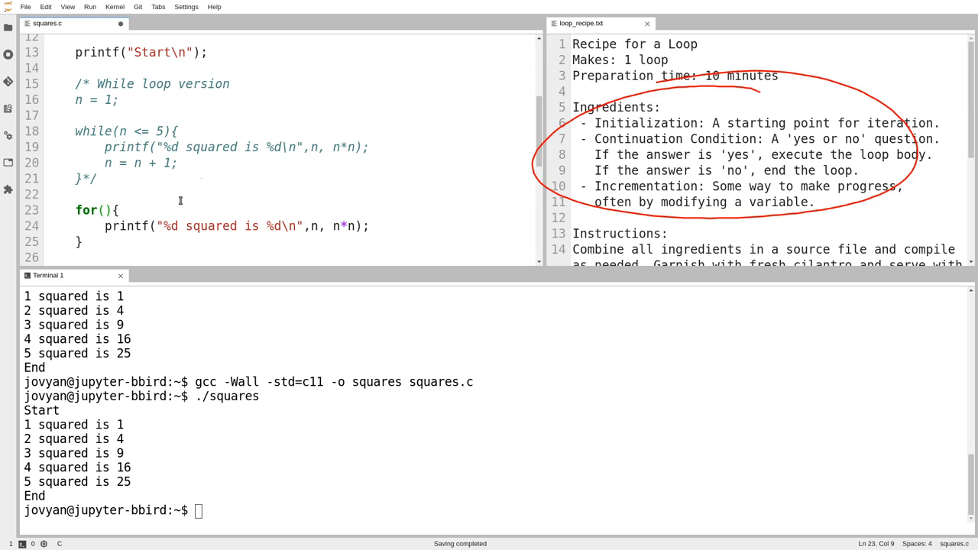
click(105, 209)
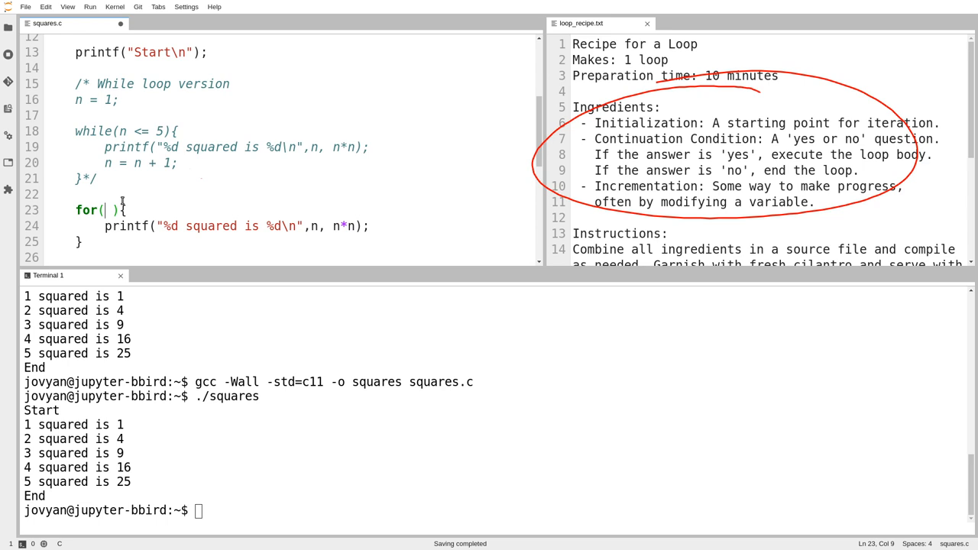
text(n = 1;)
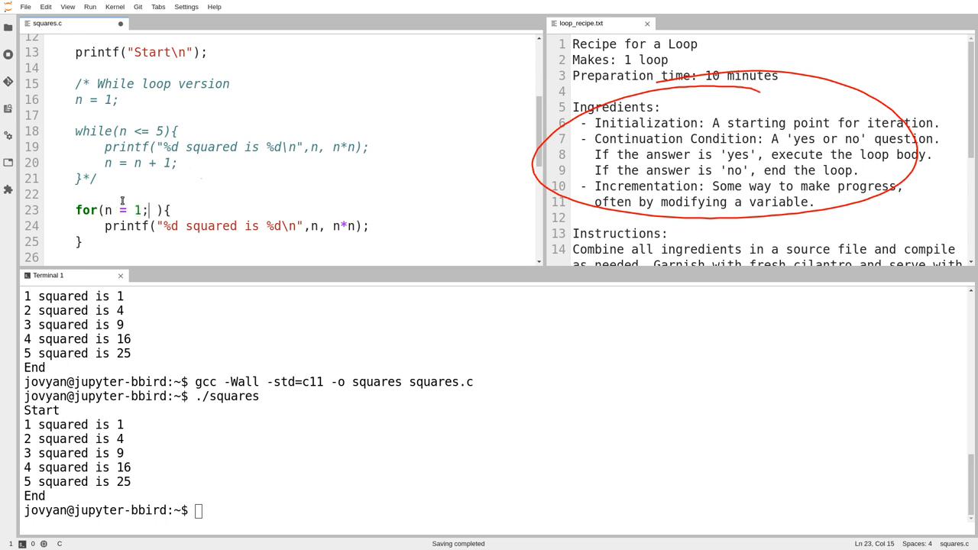
double_click(121, 211)
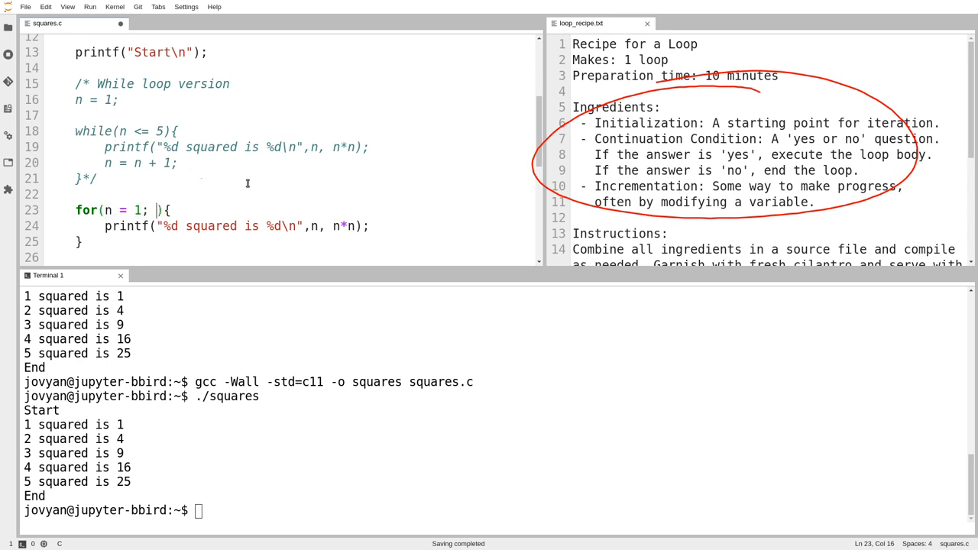
text(n <=)
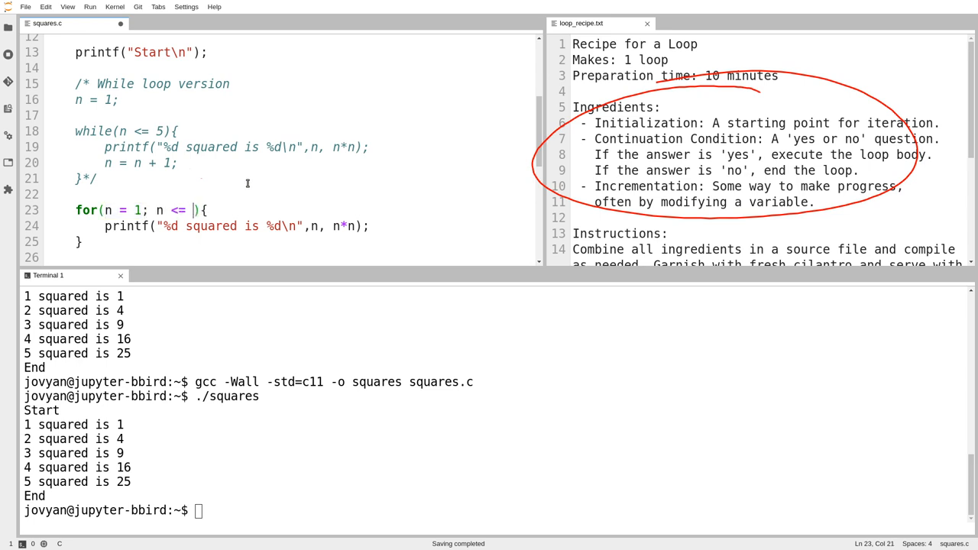
text(5; n = n + 1)
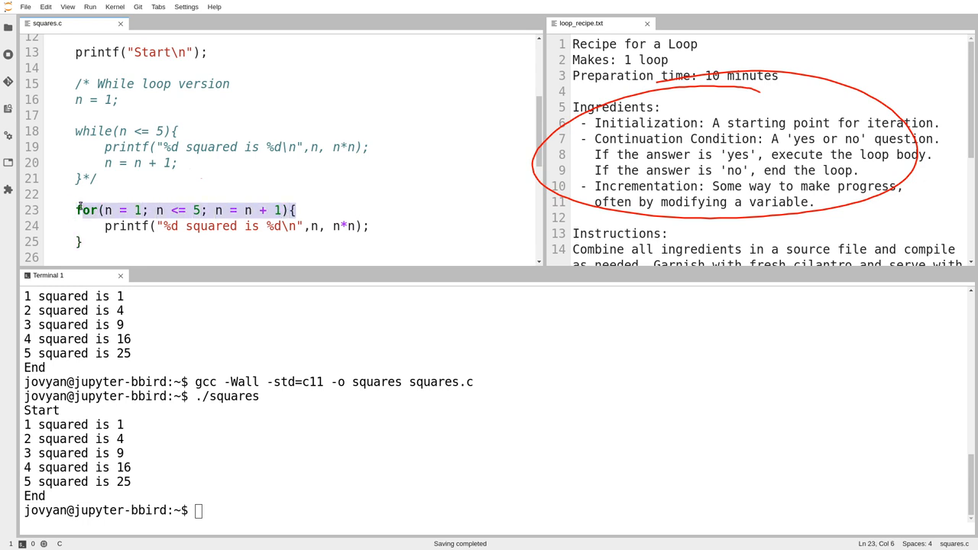
Label the for loop with a /* for loop version */ comment, lowercasing both comment labels.
key(Return)
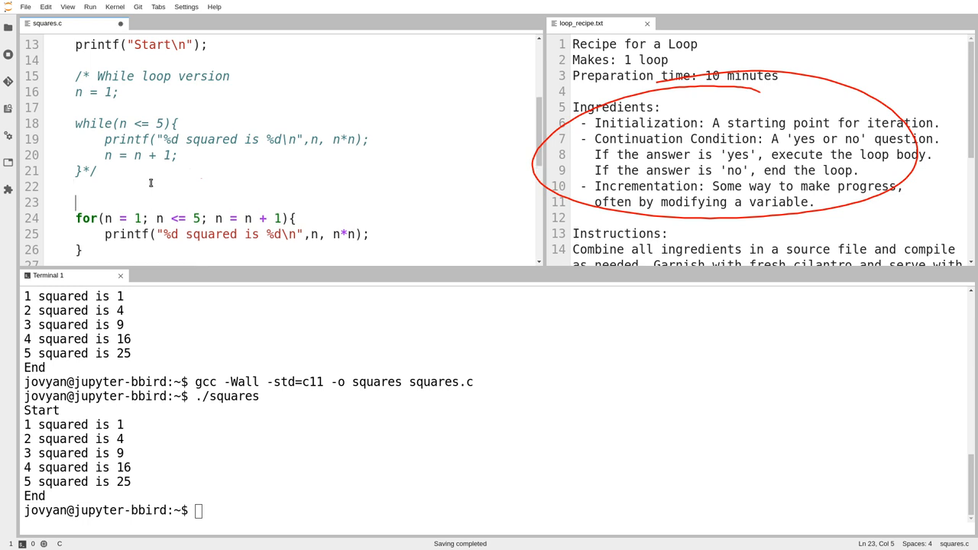
text(/*)
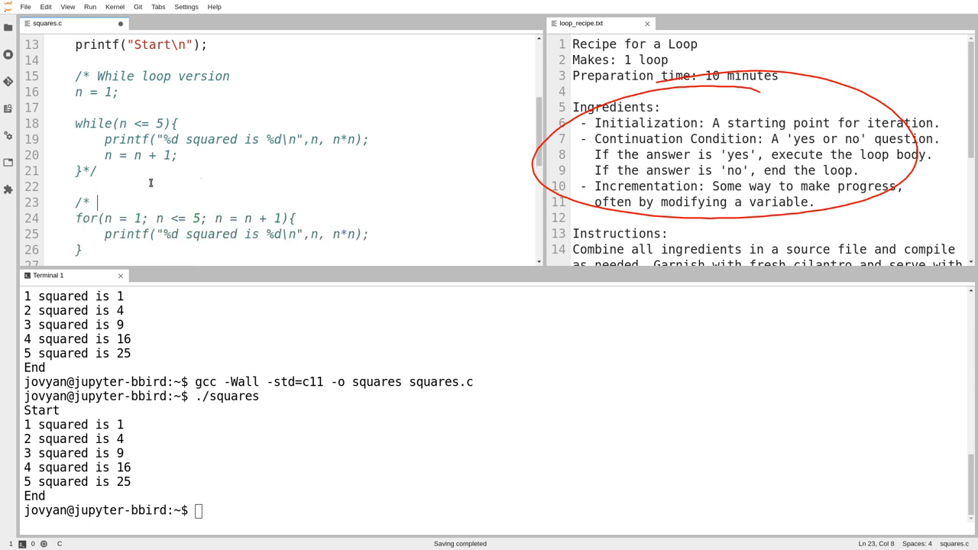
text(For loop version)
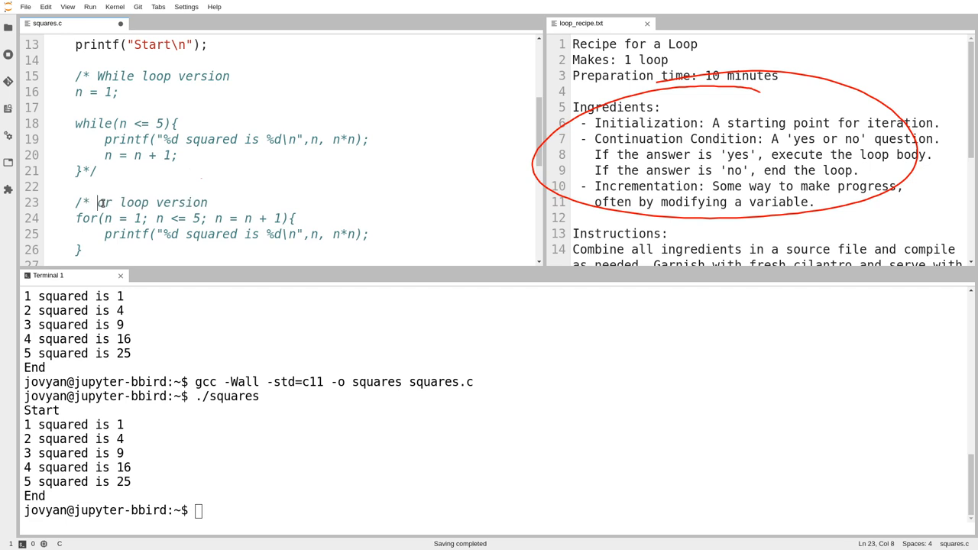
click(101, 76)
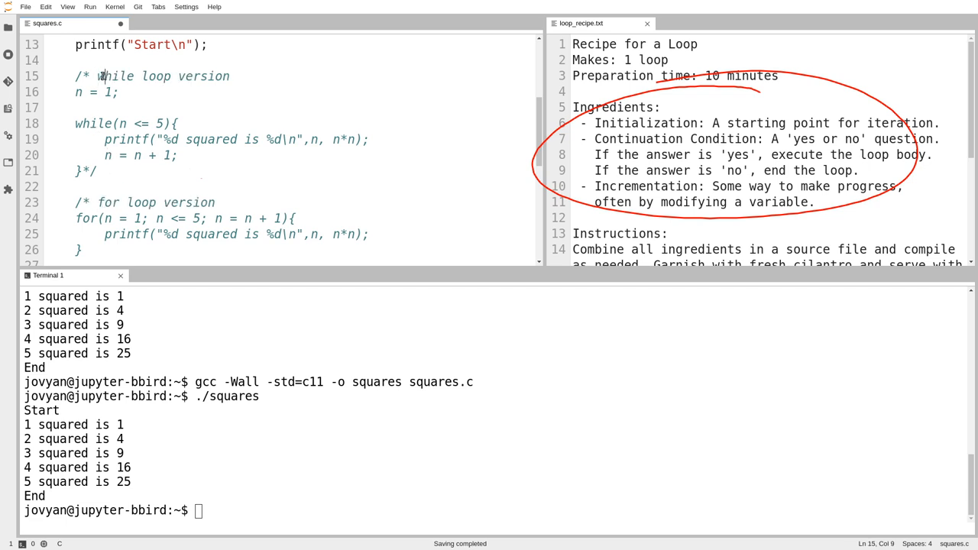
click(223, 202)
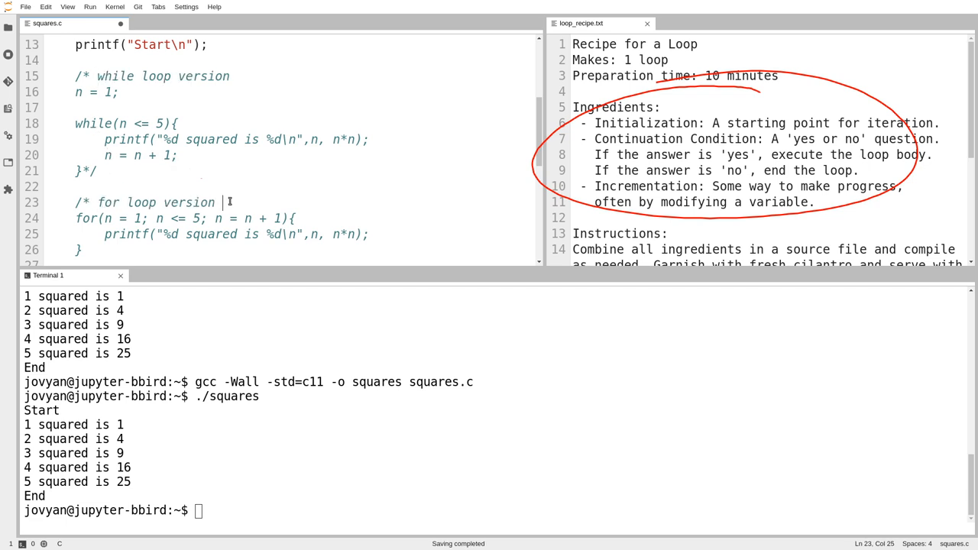
text(*/)
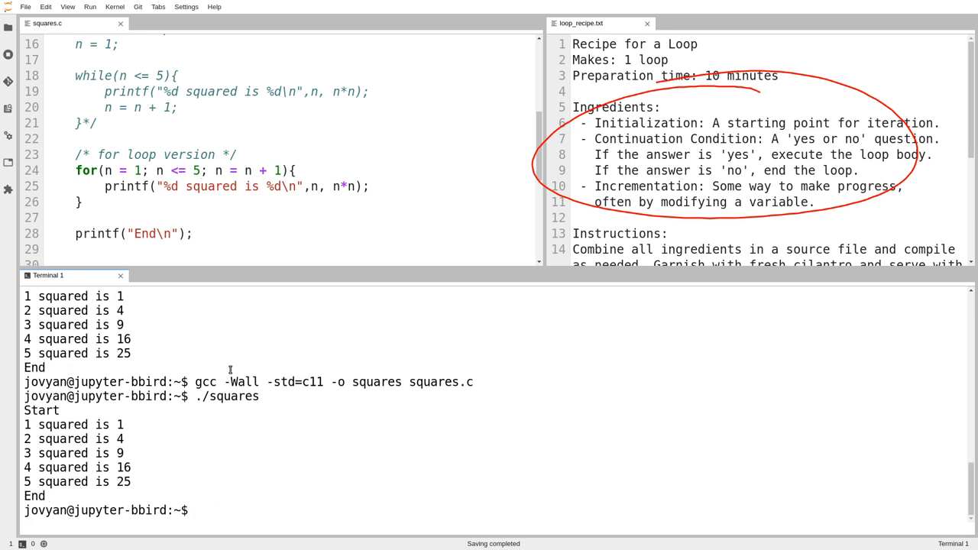
Change the step to n + 2 and run ./squares, printing 1, 9 and 25.
click(274, 170)
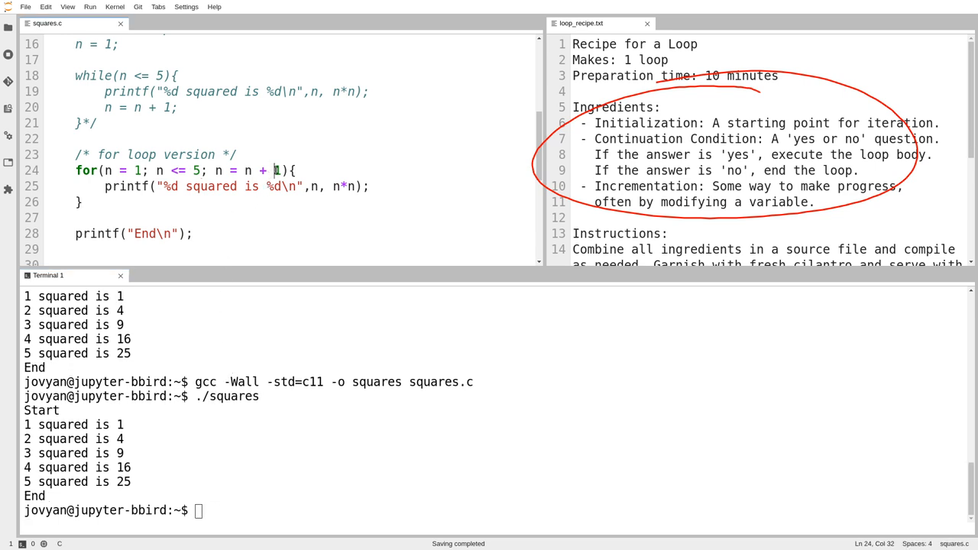
text(2)
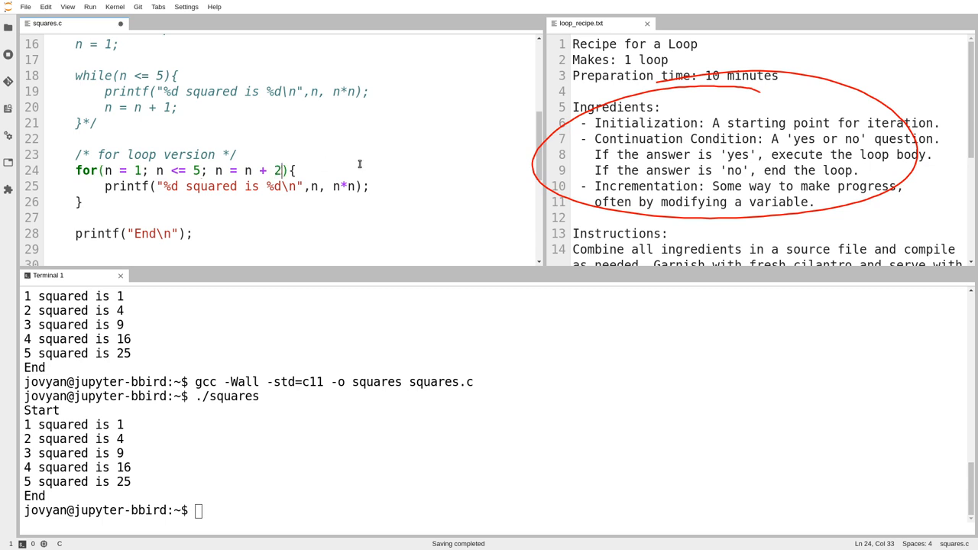
text(./squares)
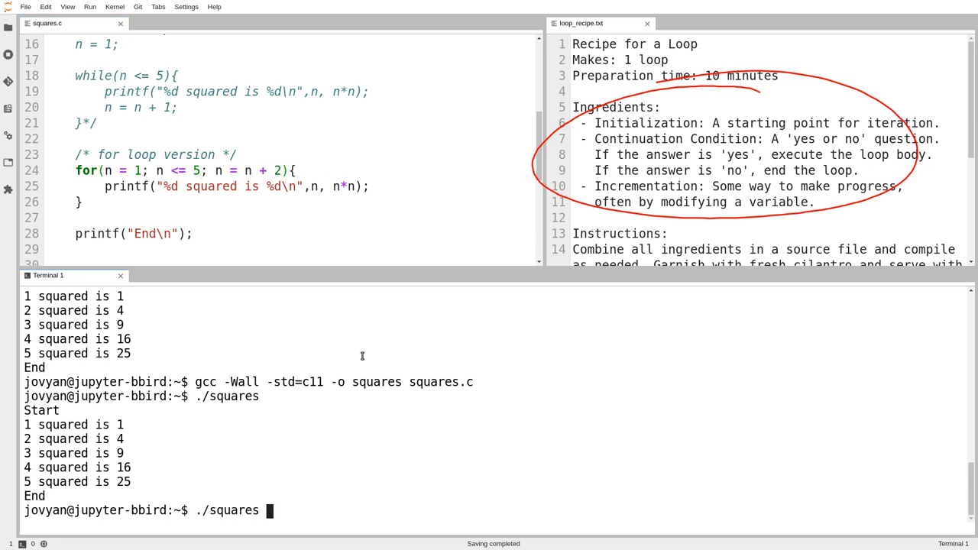
key(Return)
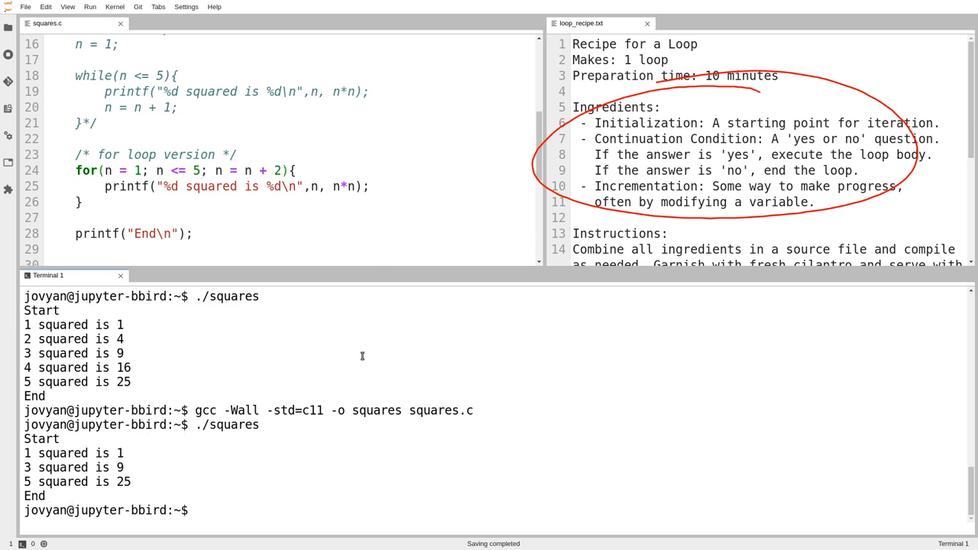
click(222, 170)
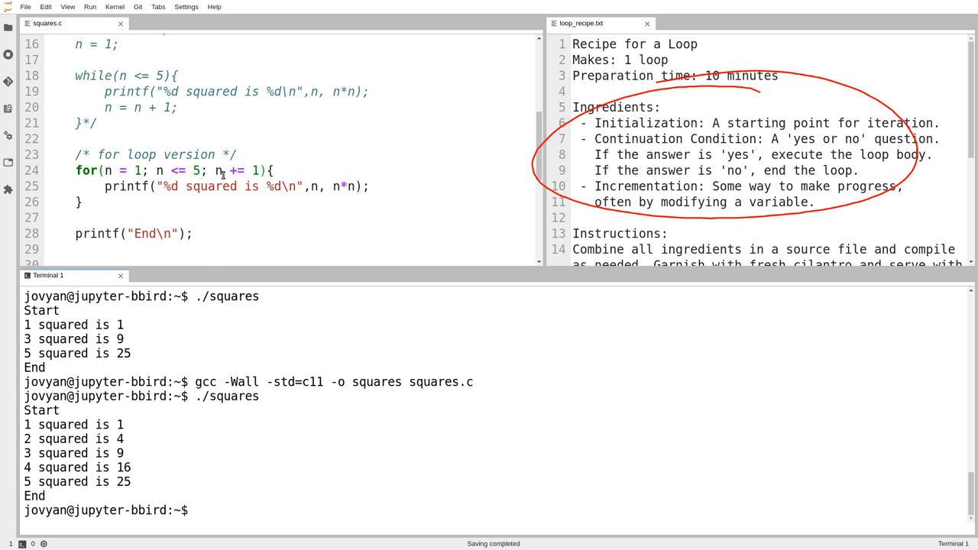
Replace the increment with n++, then compare the while loop against the for header.
text(n++)
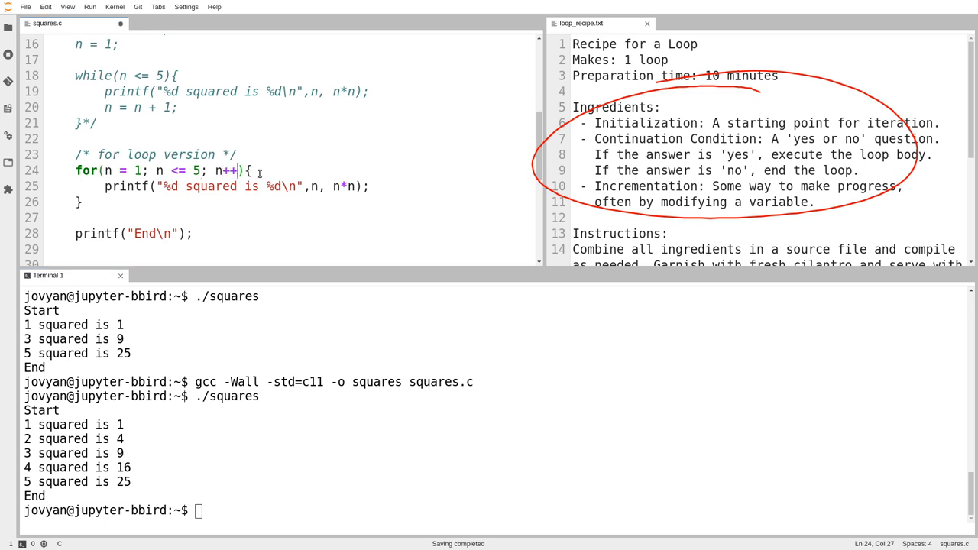
click(260, 340)
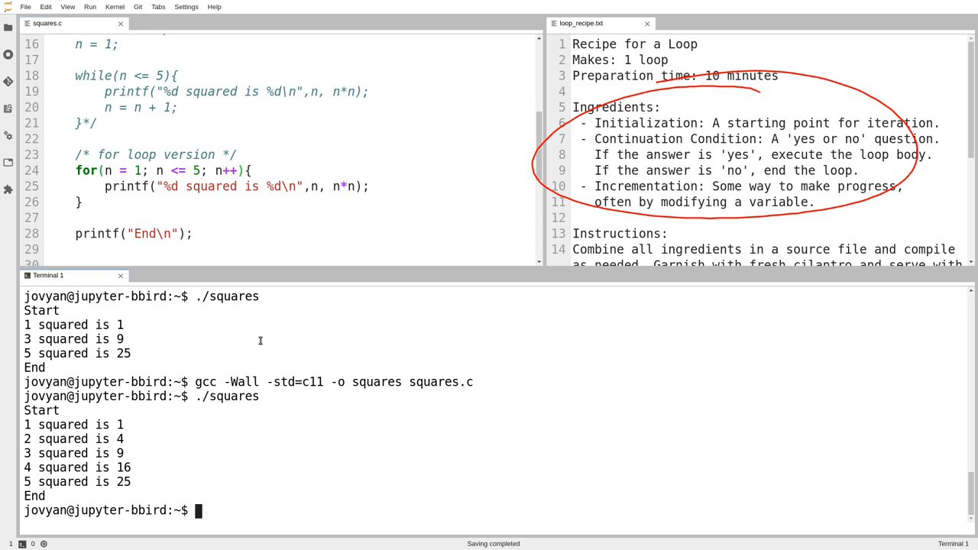
scroll(down, 3)
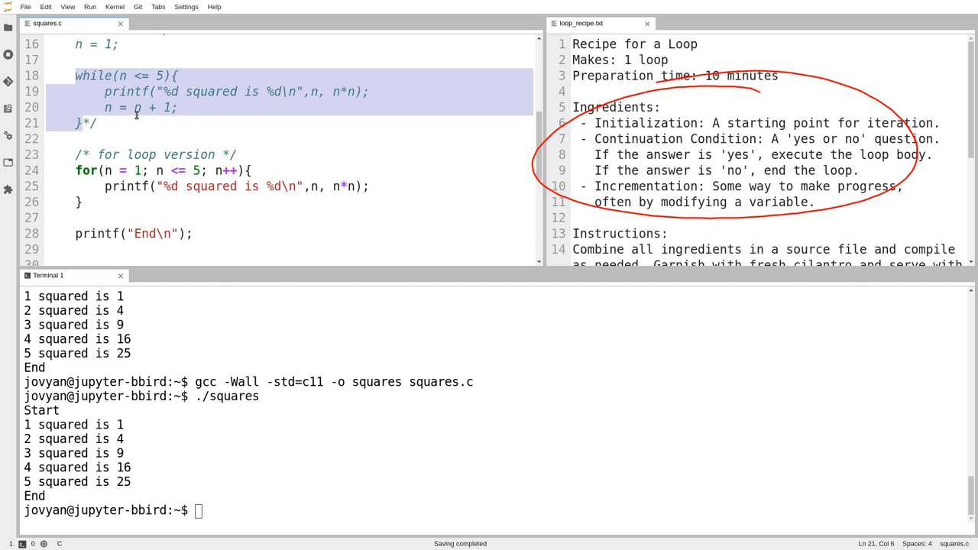
click(177, 170)
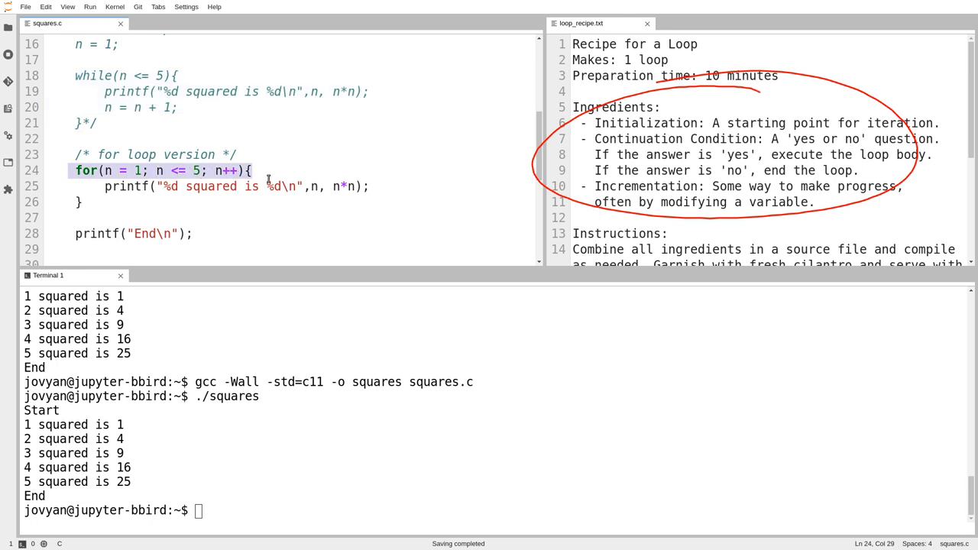
click(252, 170)
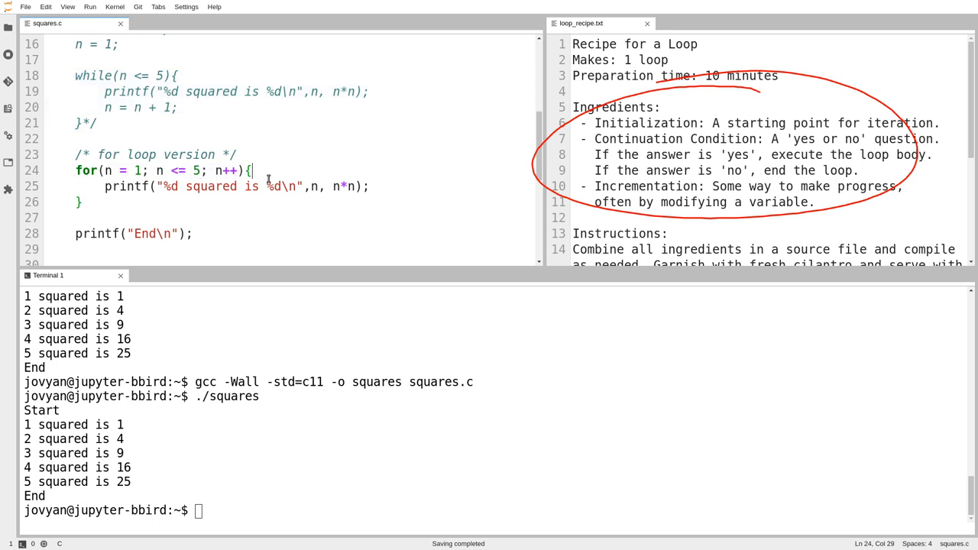